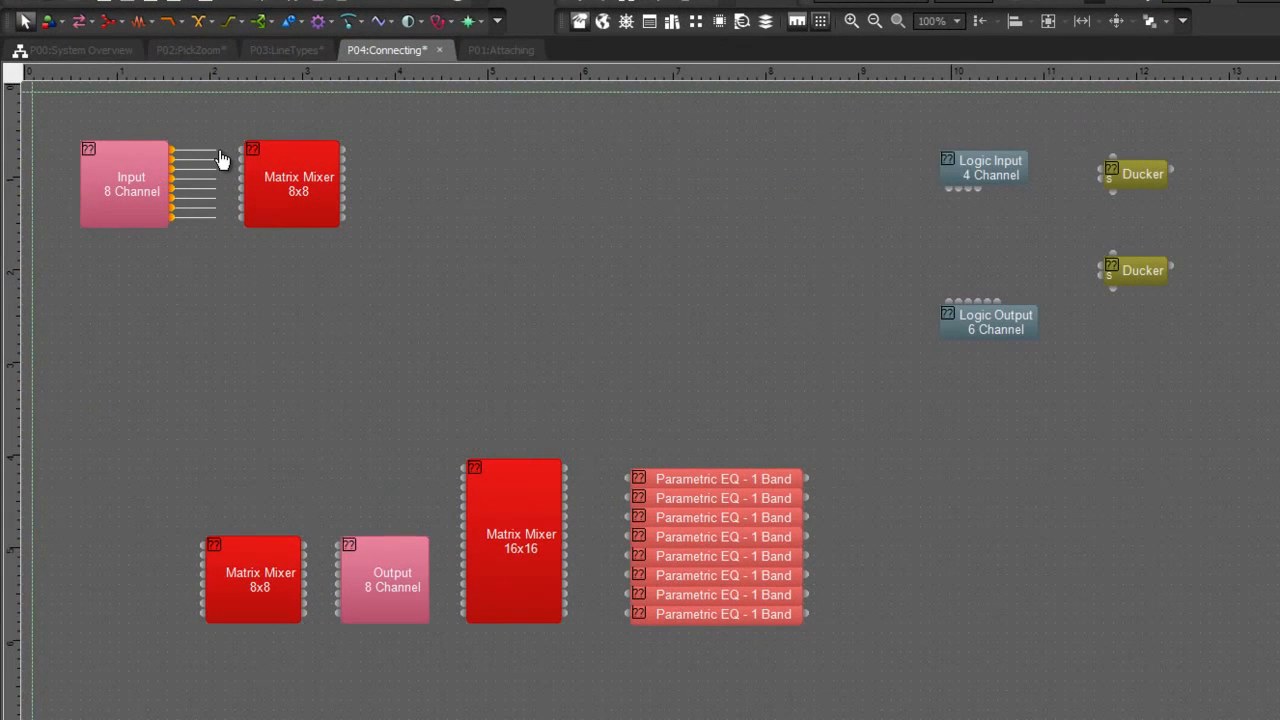
{"action": "mouse_move", "coordinate": [212, 158]}
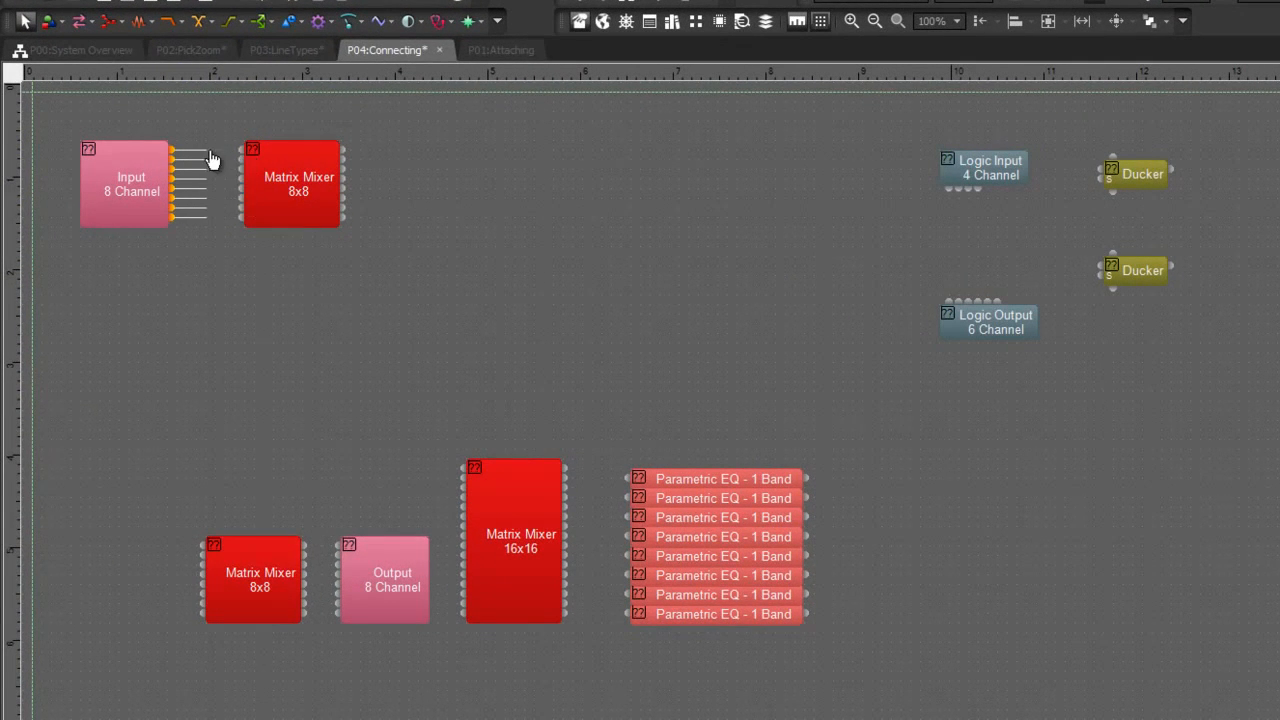
Step: Select Input 8 Channel and view the Matrix Mixer's actions without choosing one
{"action": "left_click", "coordinate": [125, 183]}
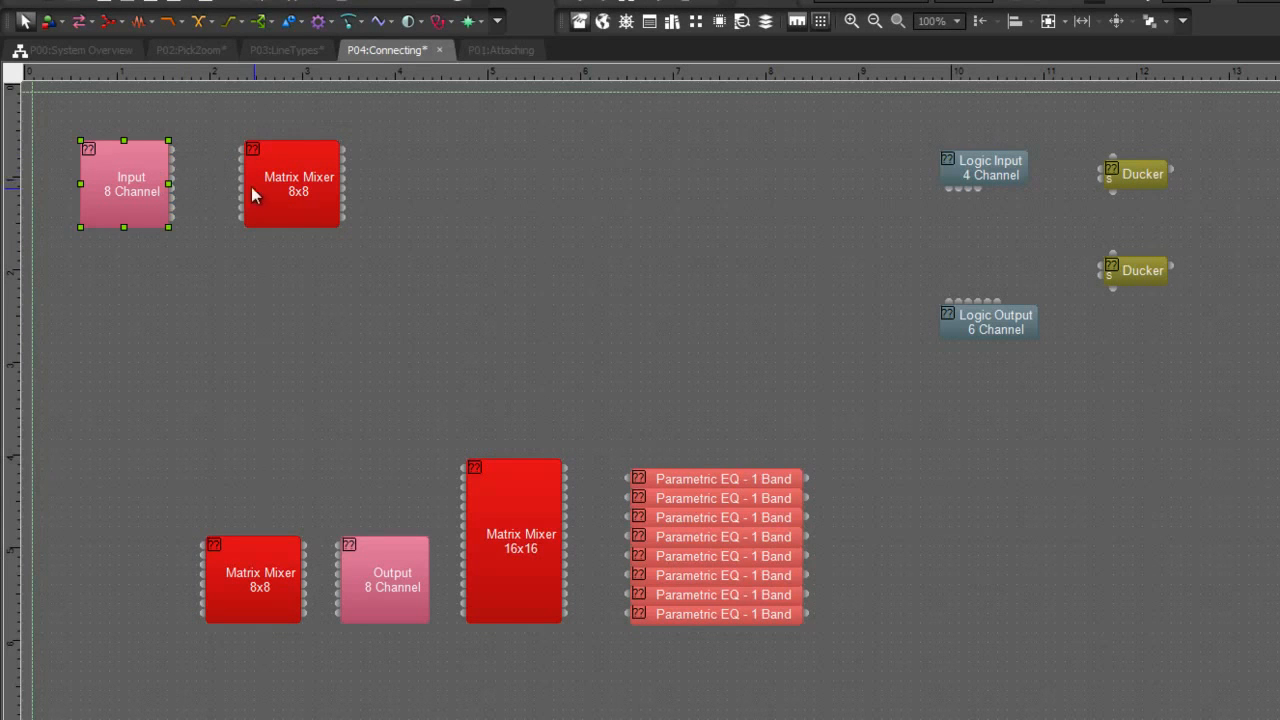
{"action": "right_click", "coordinate": [291, 183]}
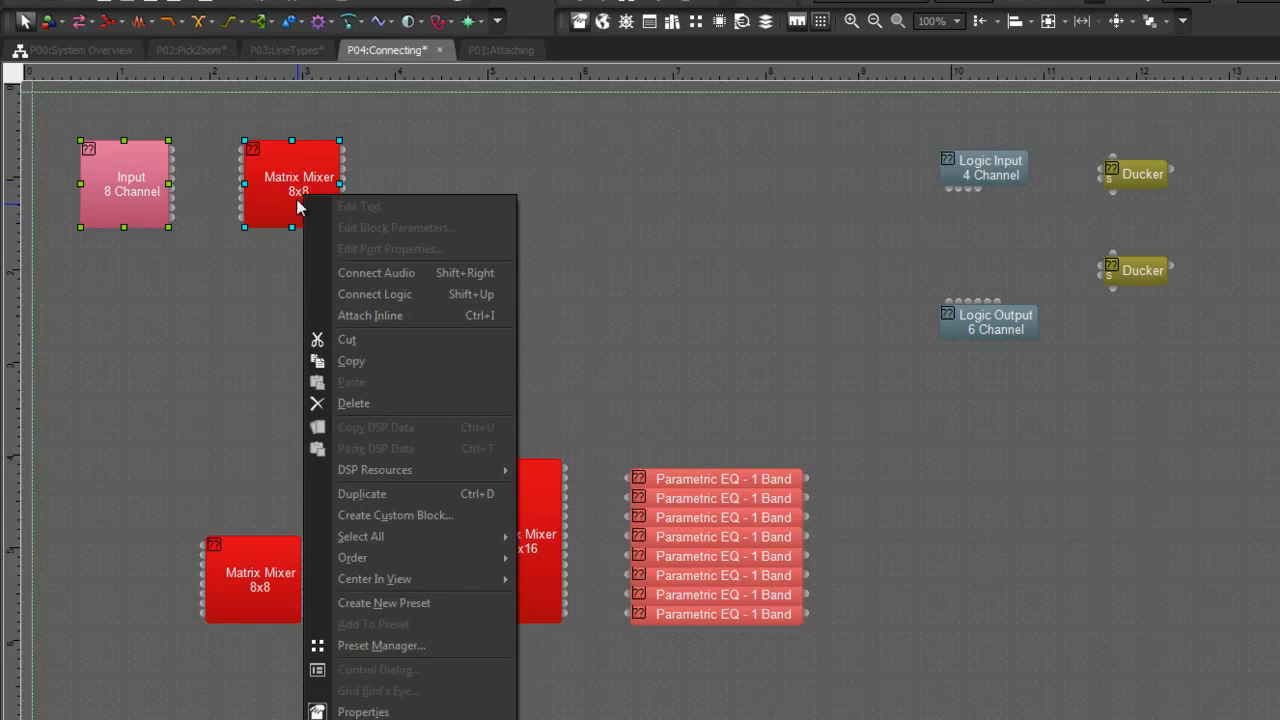
{"action": "left_click", "coordinate": [376, 272]}
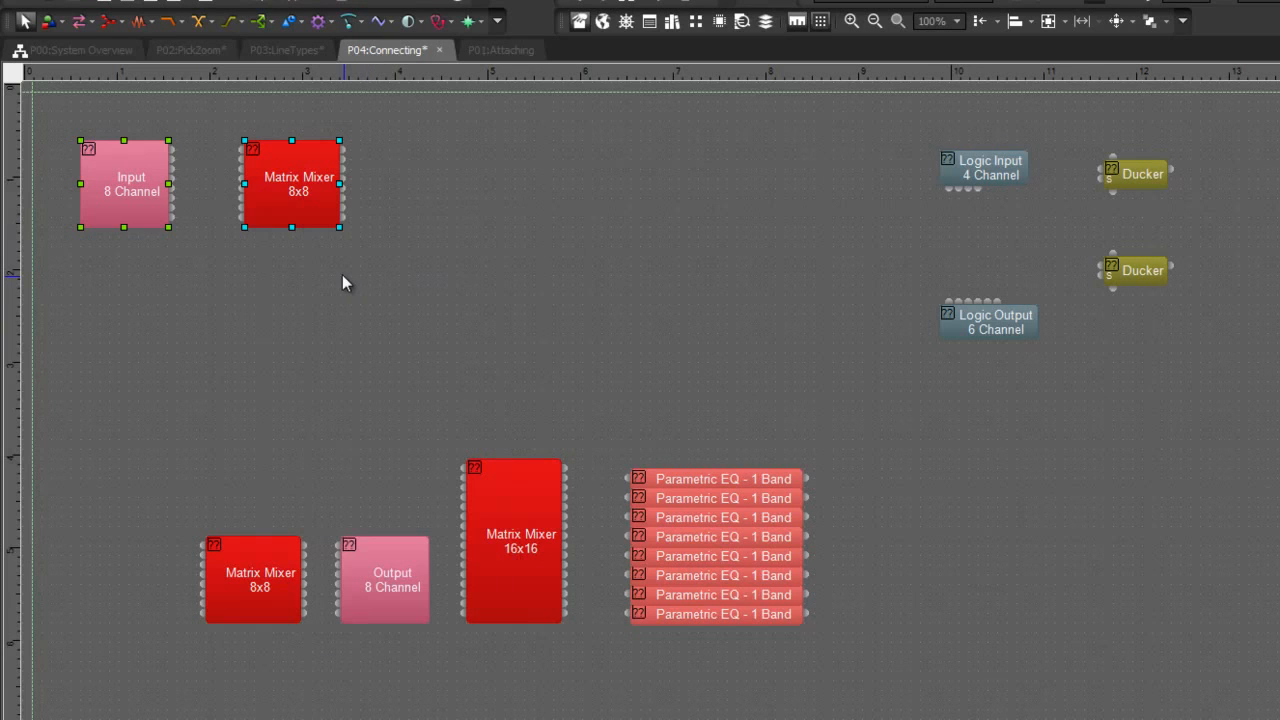
{"action": "left_click", "coordinate": [124, 190]}
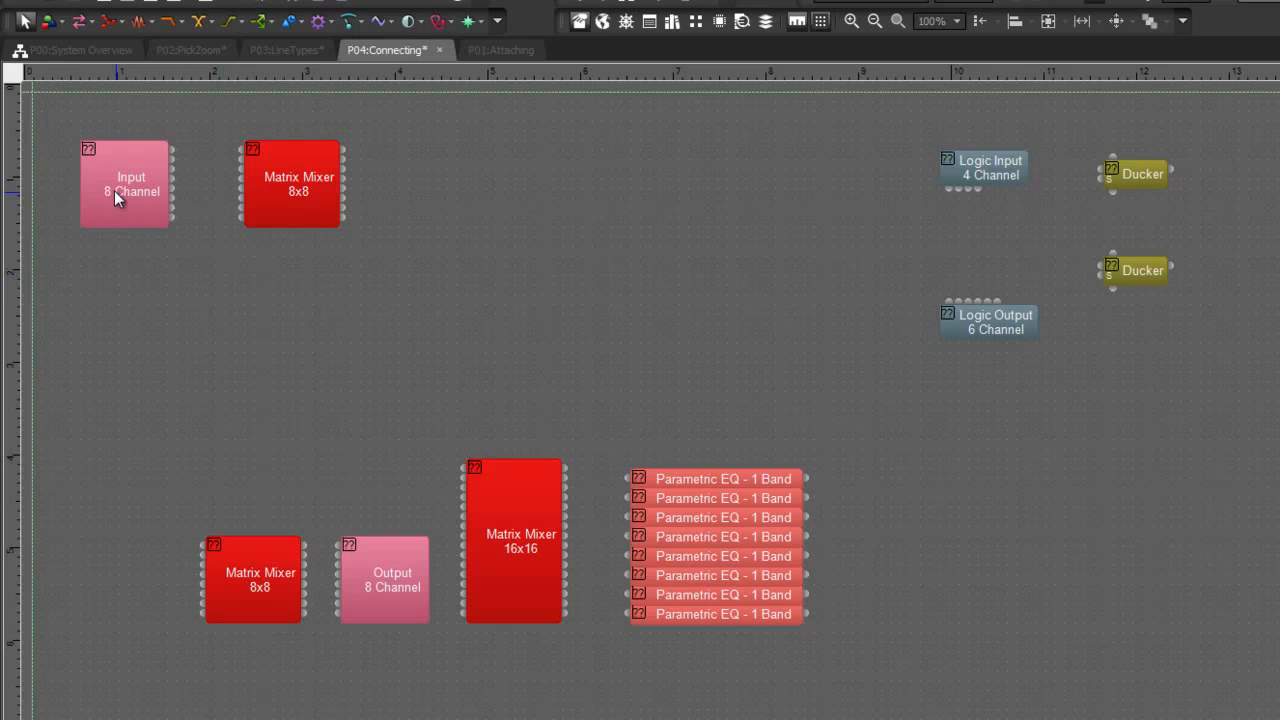
{"action": "left_click", "coordinate": [124, 183]}
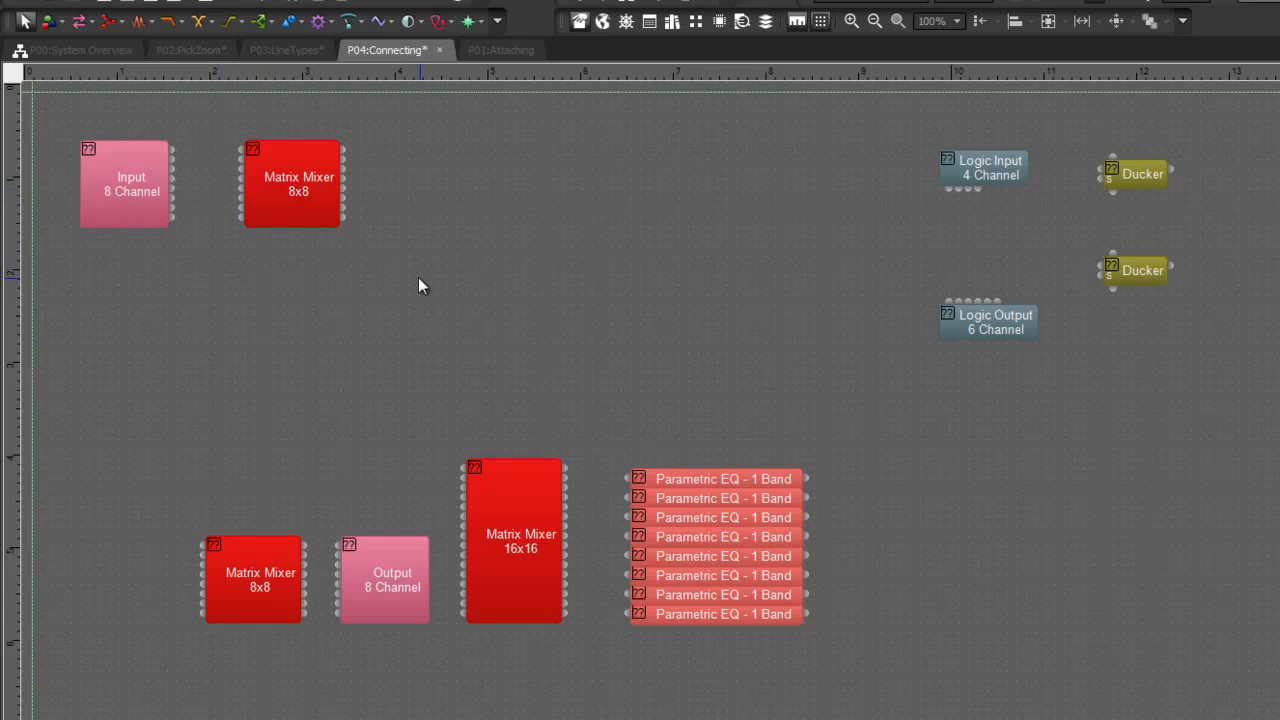
Step: Connect audio from all eight Input 8 Channel outputs into the Matrix Mixer 8x8
{"action": "left_click", "coordinate": [131, 183]}
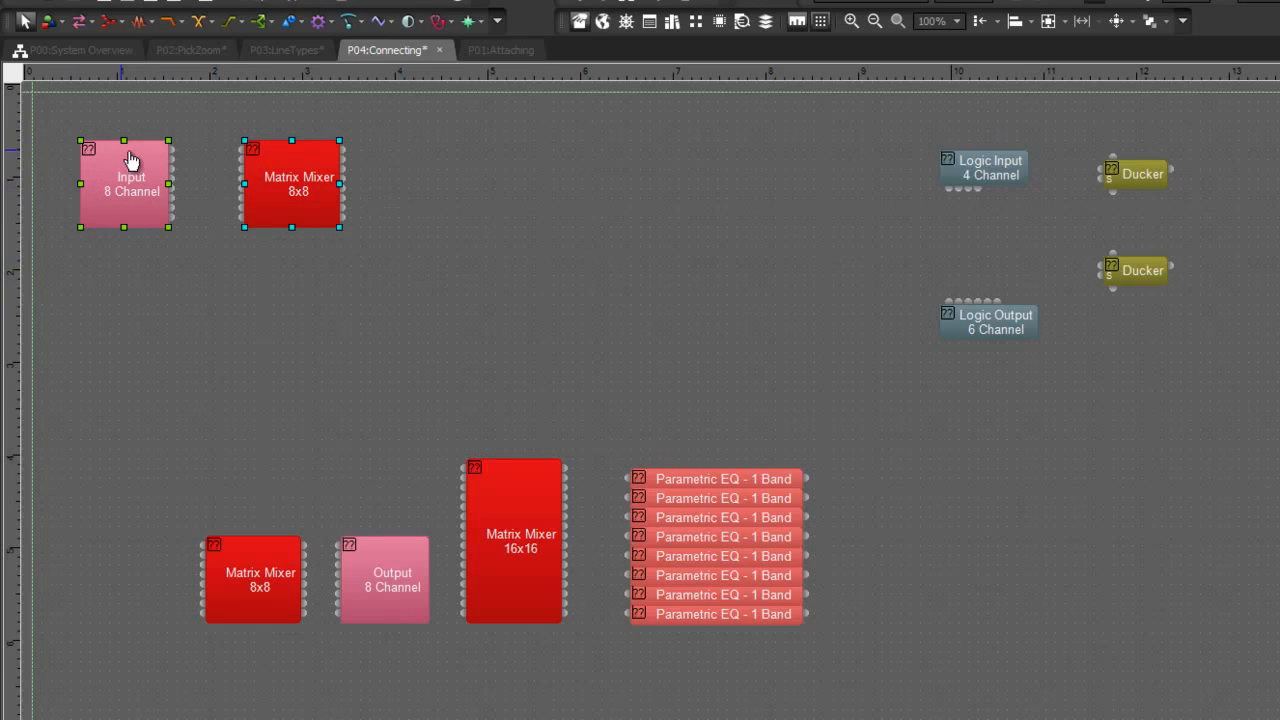
{"action": "mouse_move", "coordinate": [292, 200]}
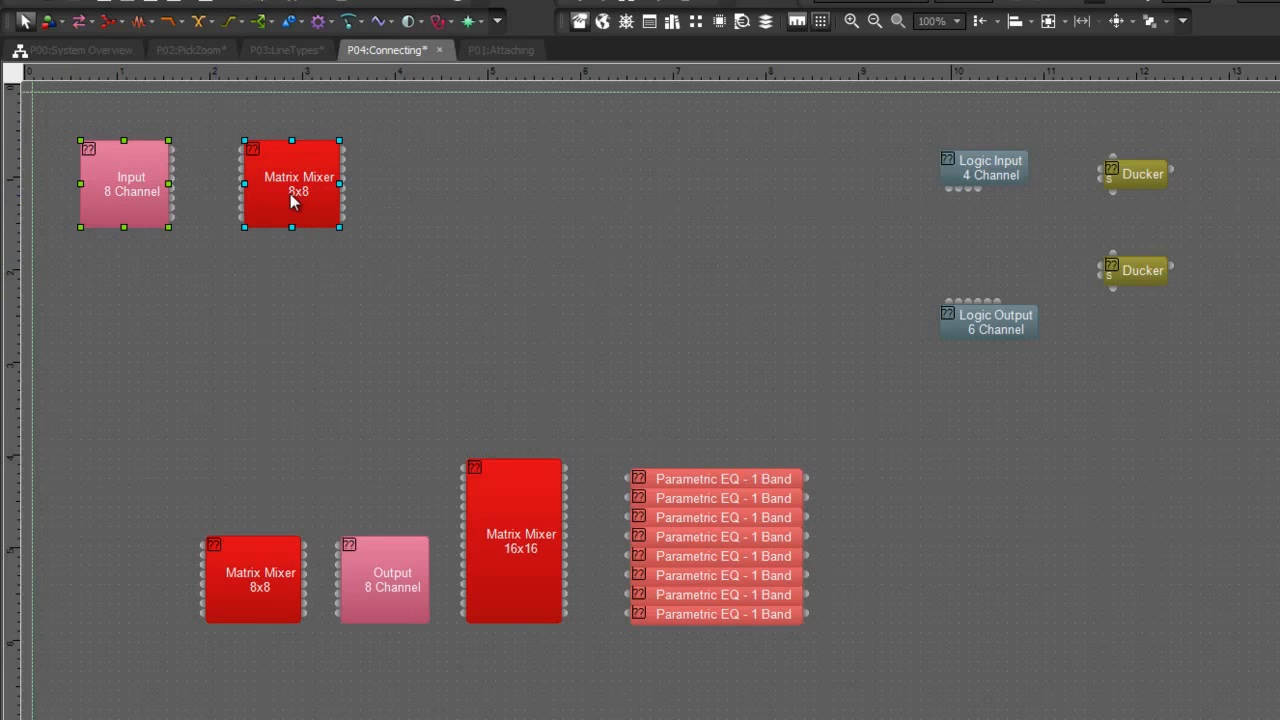
{"action": "right_click", "coordinate": [290, 185]}
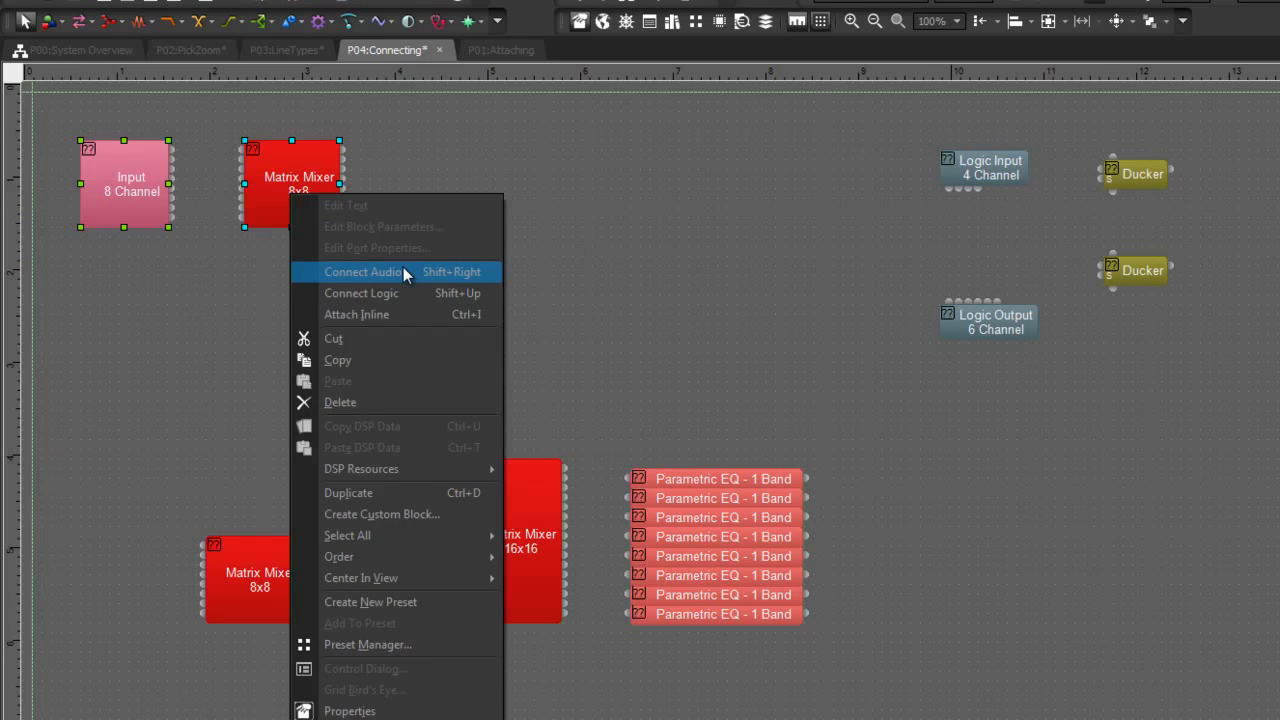
{"action": "mouse_move", "coordinate": [400, 293]}
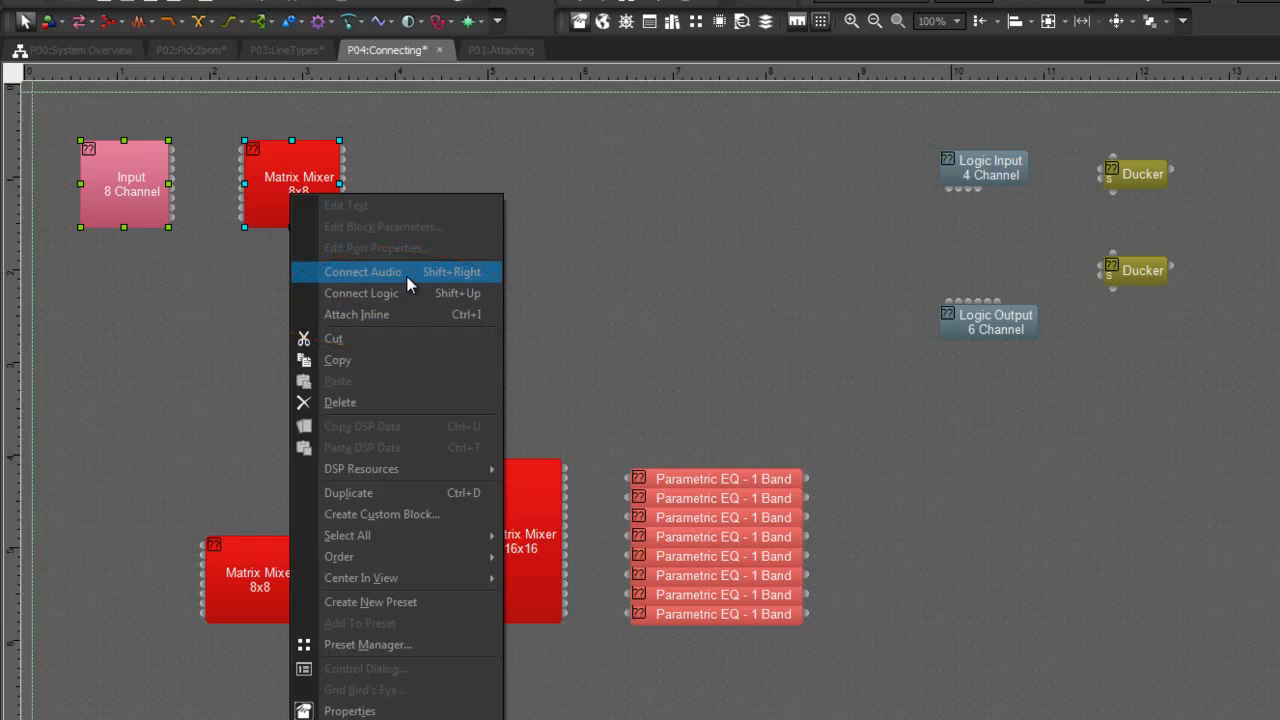
{"action": "left_click", "coordinate": [362, 271]}
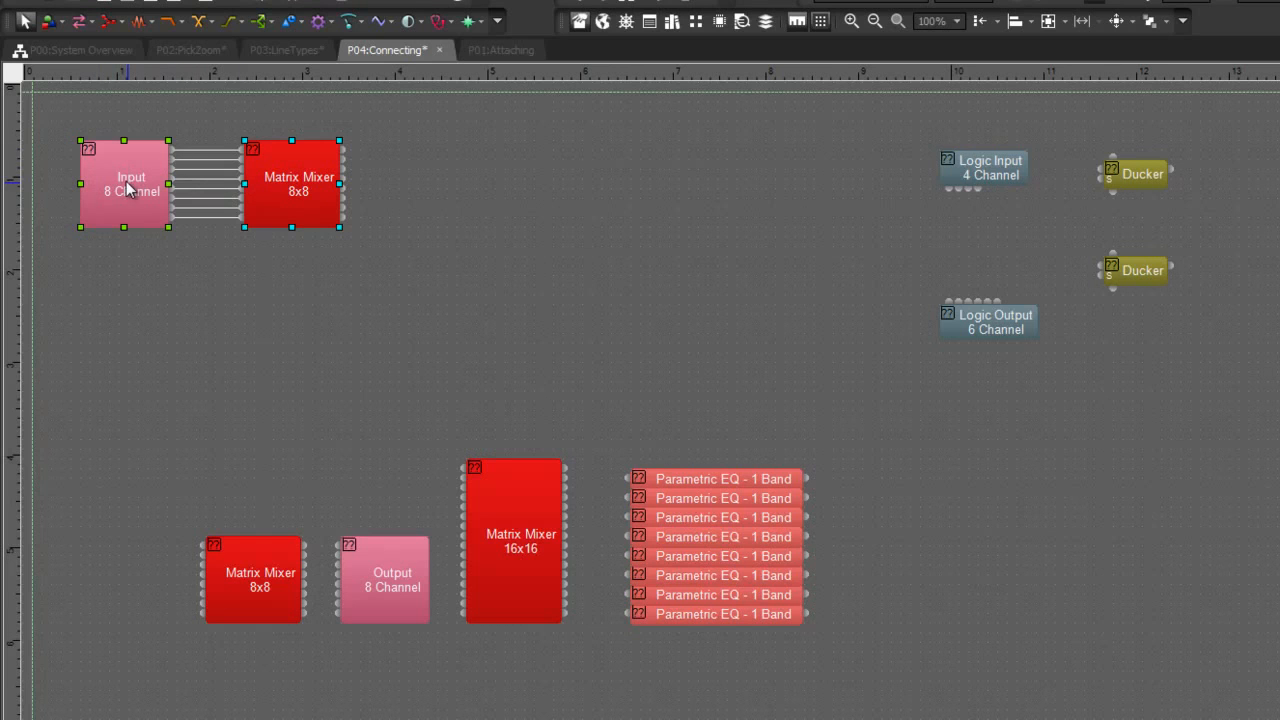
{"action": "mouse_move", "coordinate": [298, 190]}
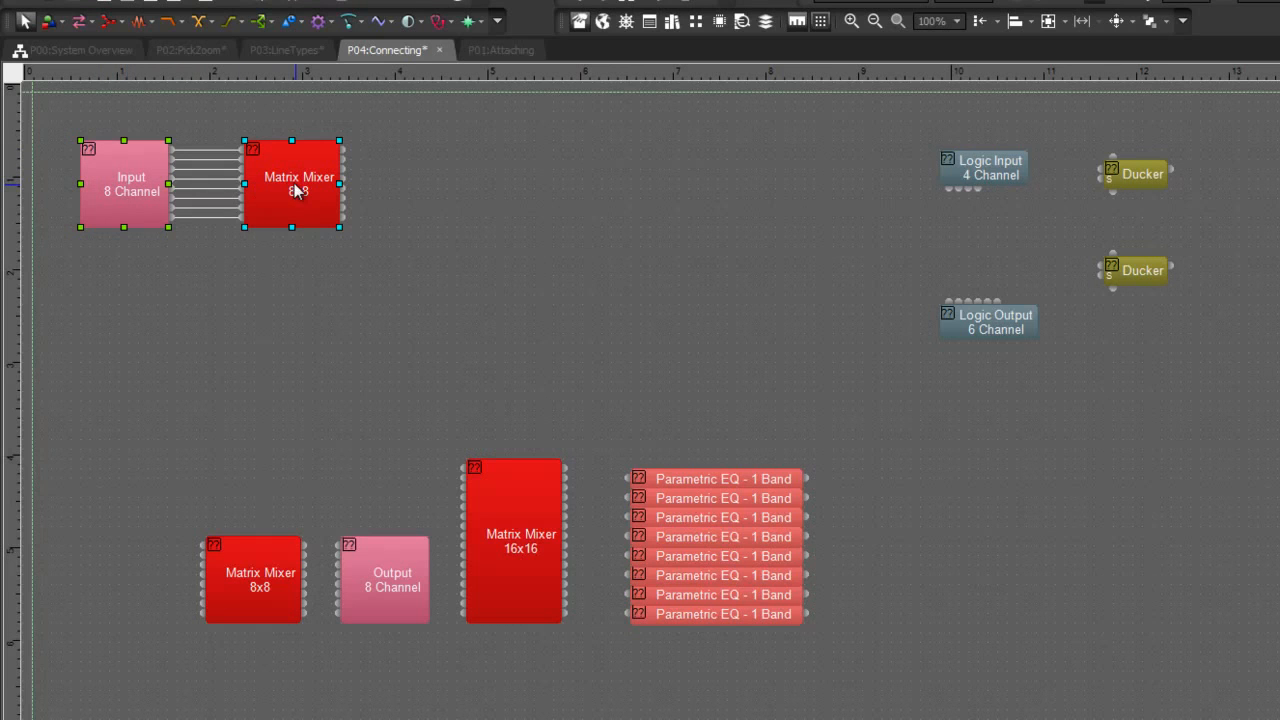
{"action": "mouse_move", "coordinate": [178, 155]}
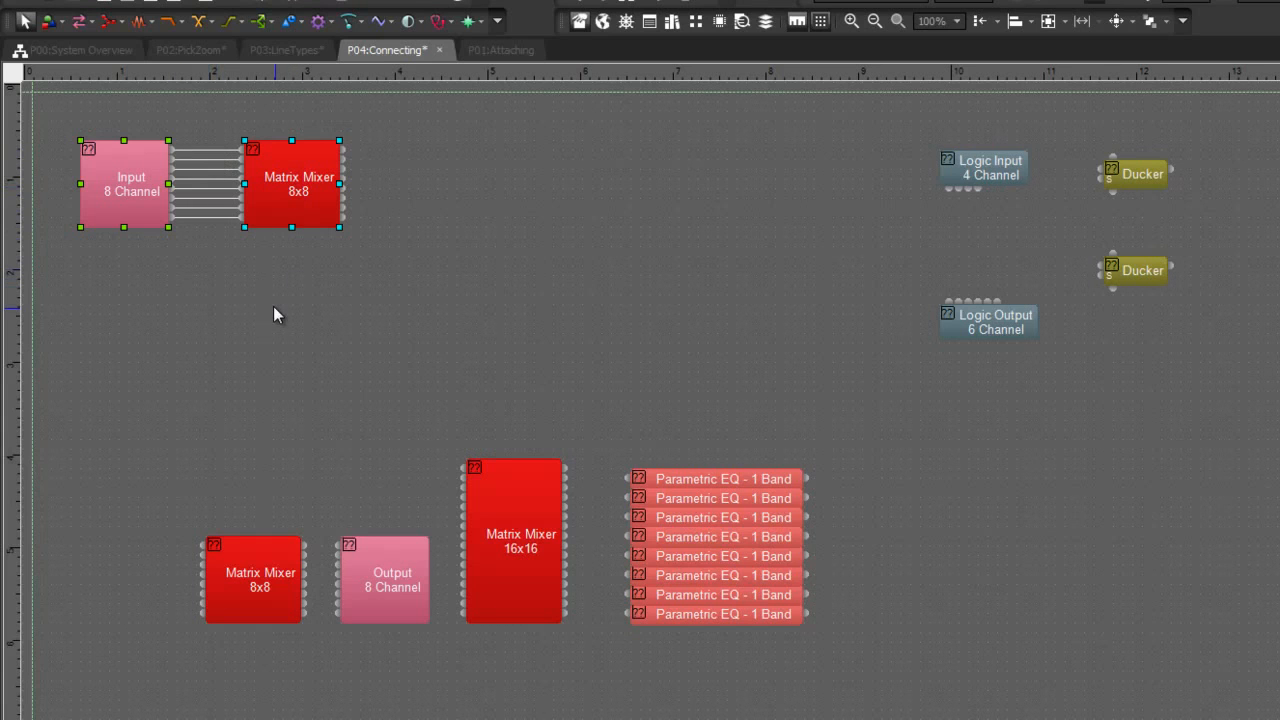
{"action": "mouse_move", "coordinate": [253, 308]}
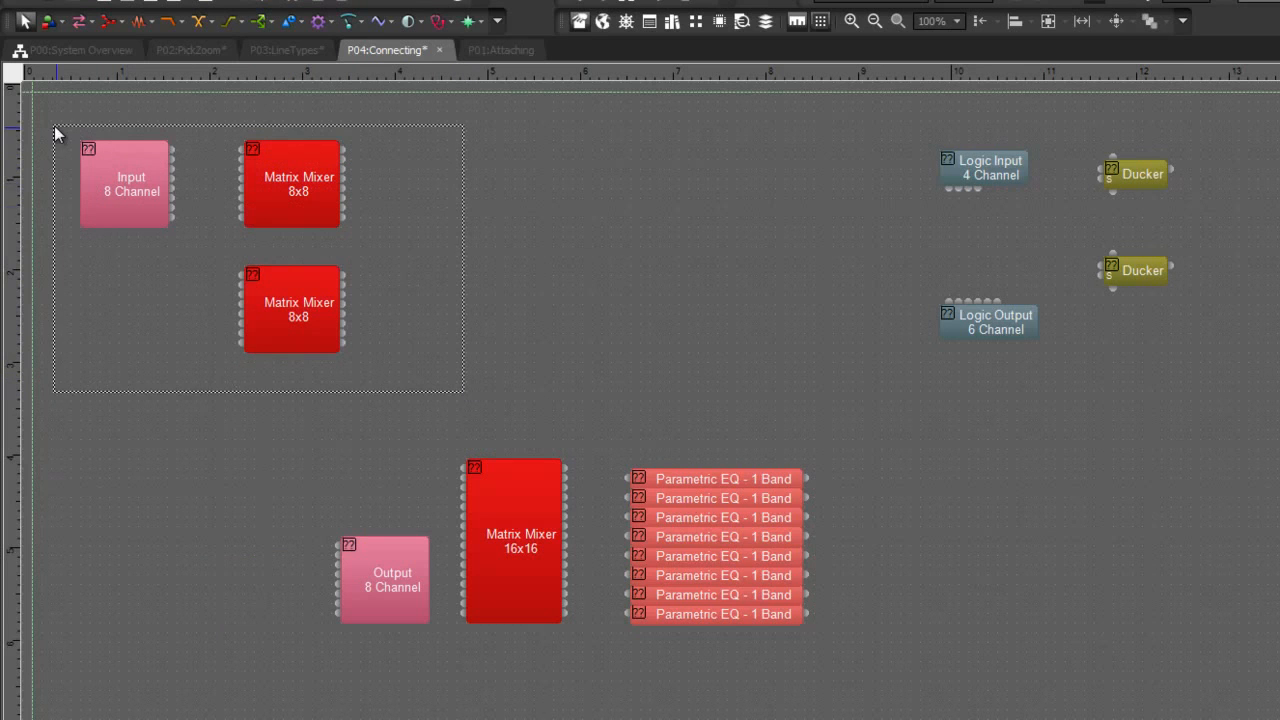
Step: Bring up connection actions for the selected Input 8 Channel and mixer blocks
{"action": "right_click", "coordinate": [131, 183]}
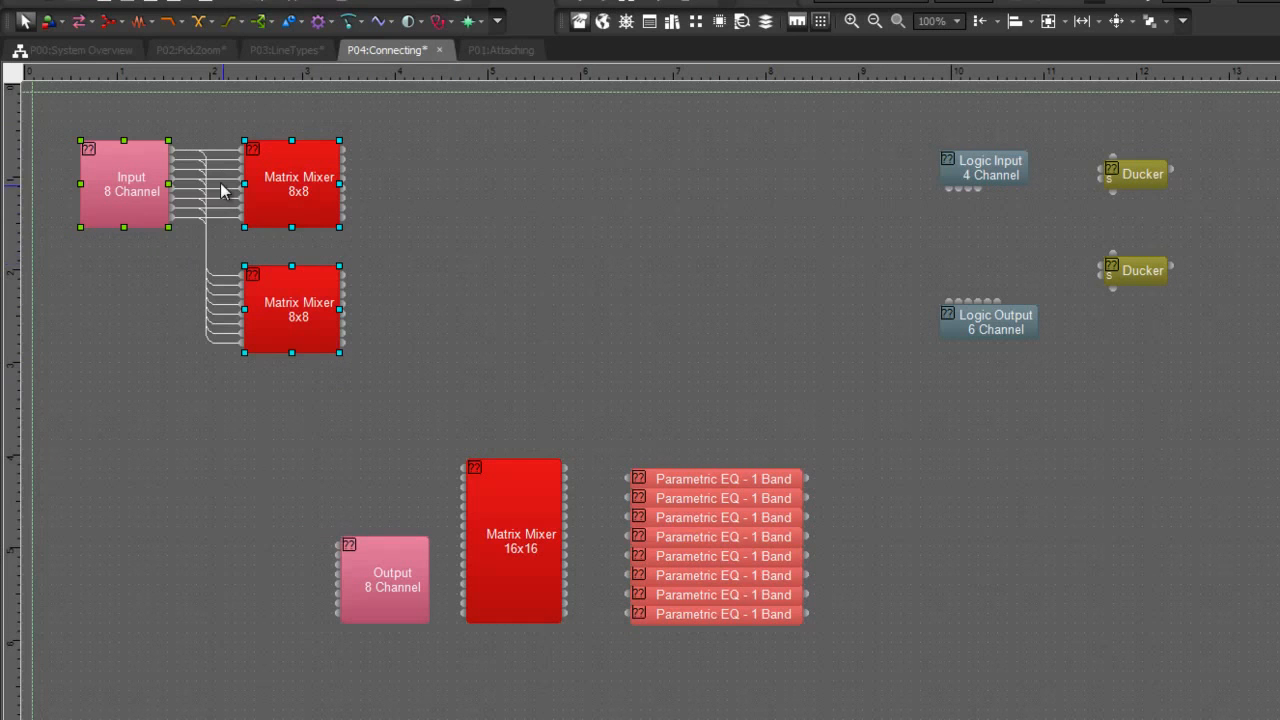
{"action": "mouse_move", "coordinate": [183, 162]}
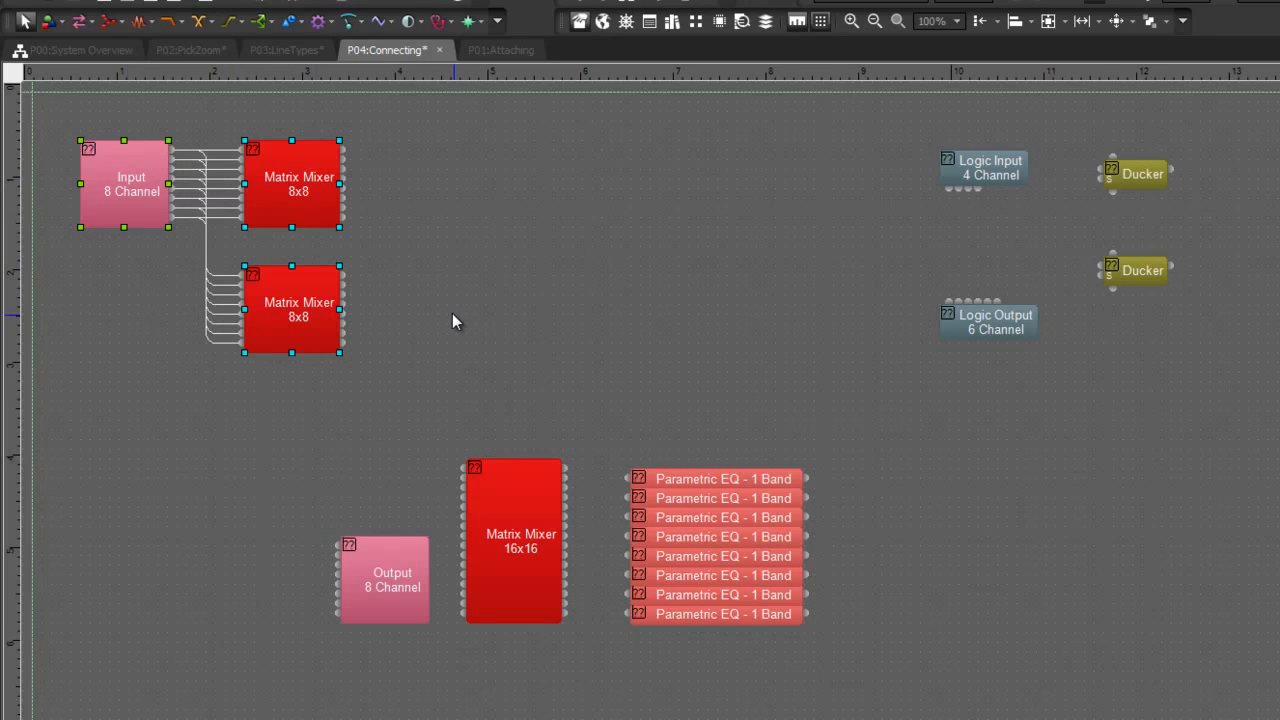
{"action": "mouse_move", "coordinate": [458, 343]}
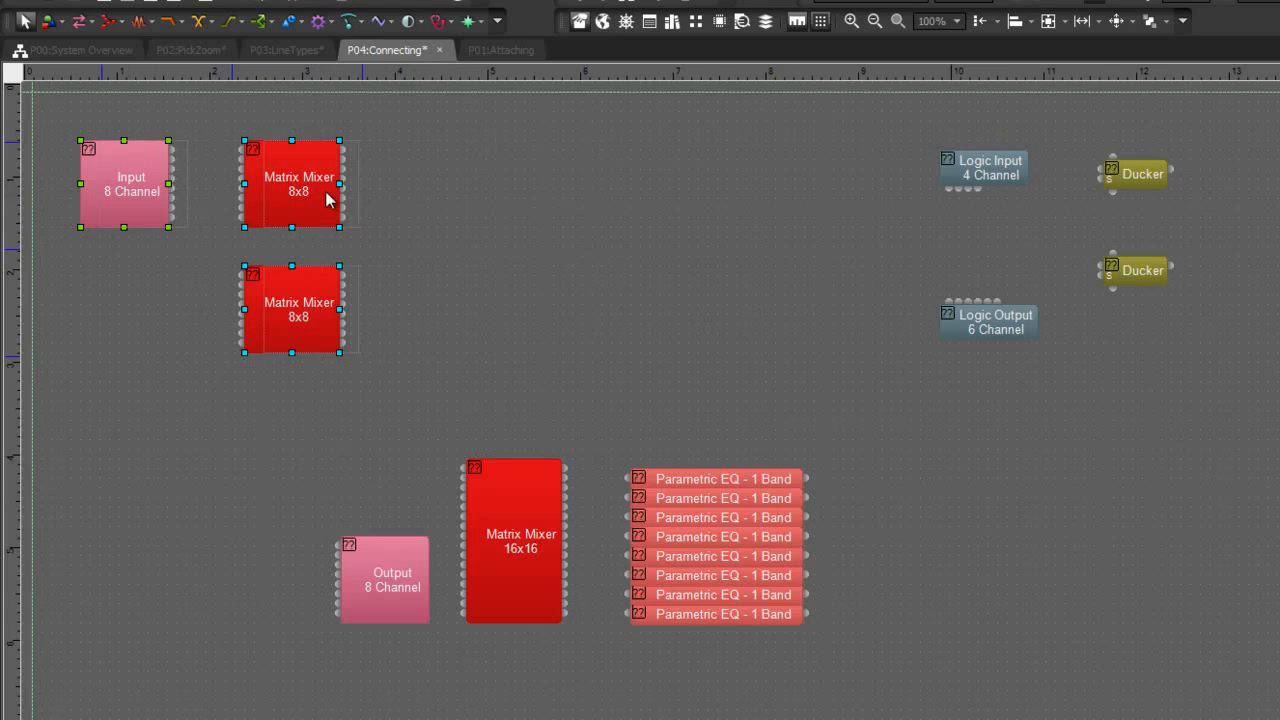
Step: Clear the block selection and reselect the Input 8 Channel block beside the EQ stack
{"action": "left_click", "coordinate": [420, 370]}
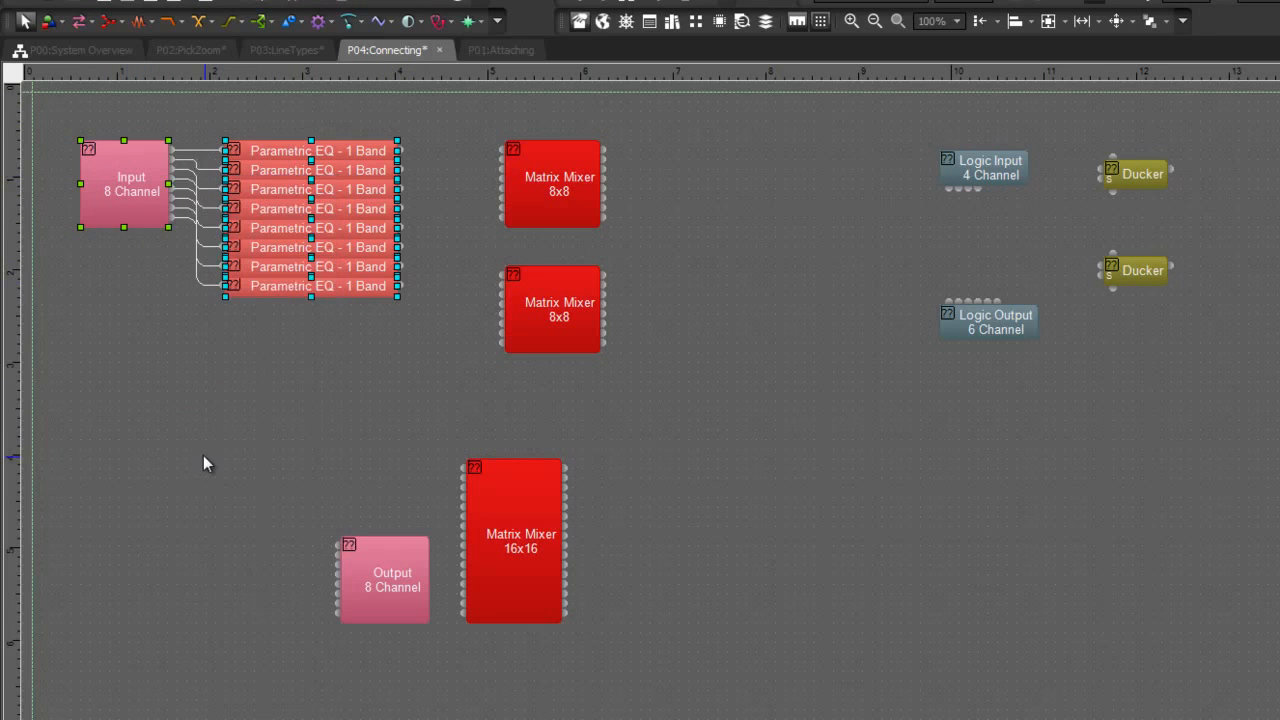
{"action": "mouse_move", "coordinate": [125, 187]}
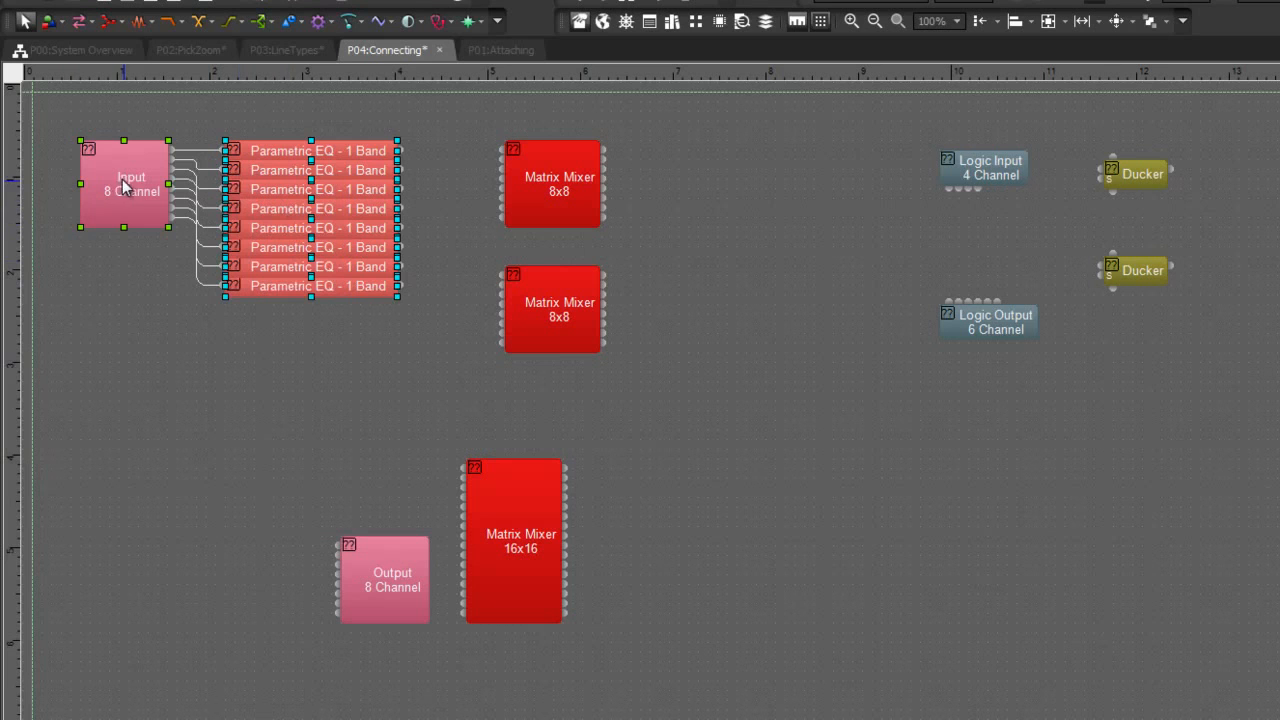
{"action": "left_click", "coordinate": [118, 277]}
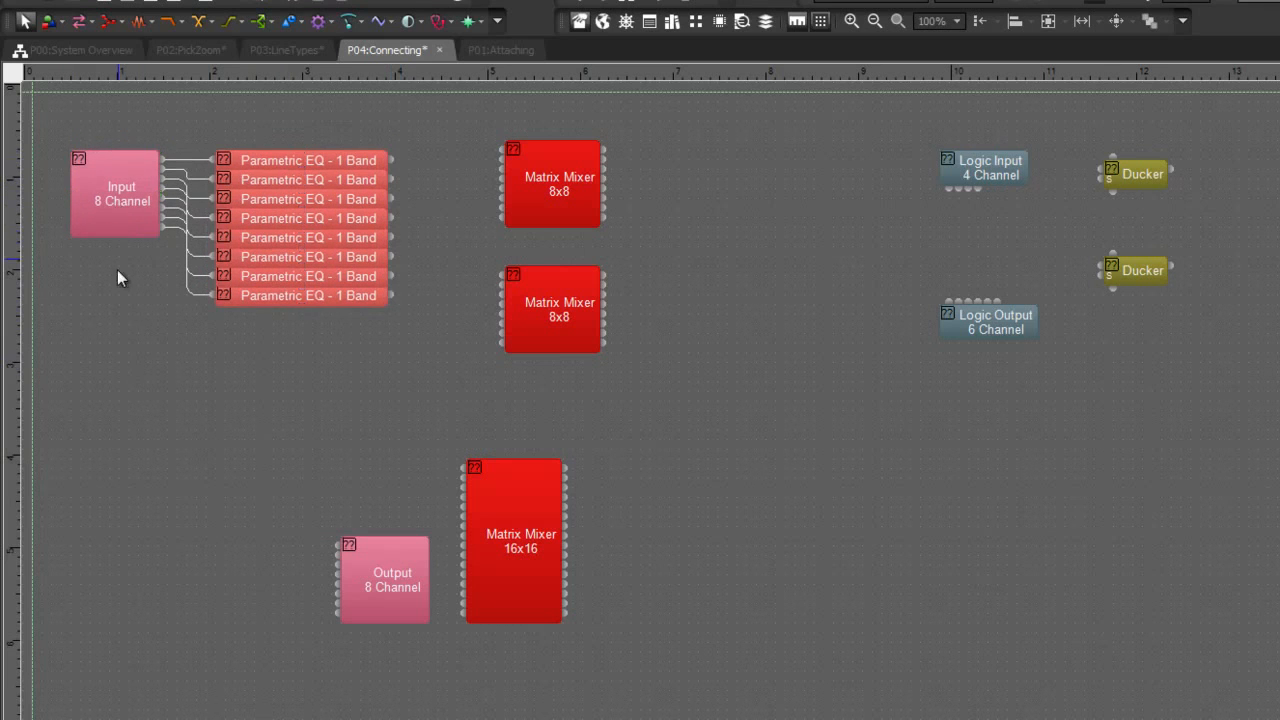
{"action": "left_click", "coordinate": [120, 195]}
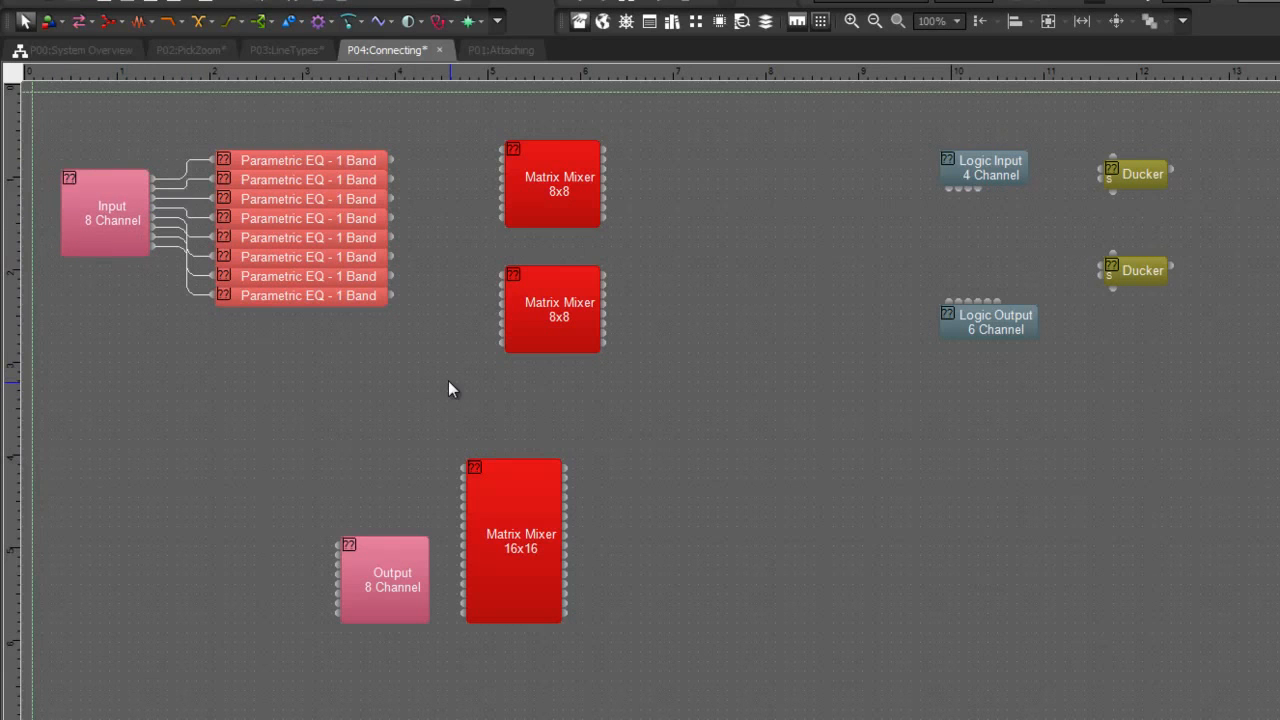
{"action": "mouse_move", "coordinate": [427, 487]}
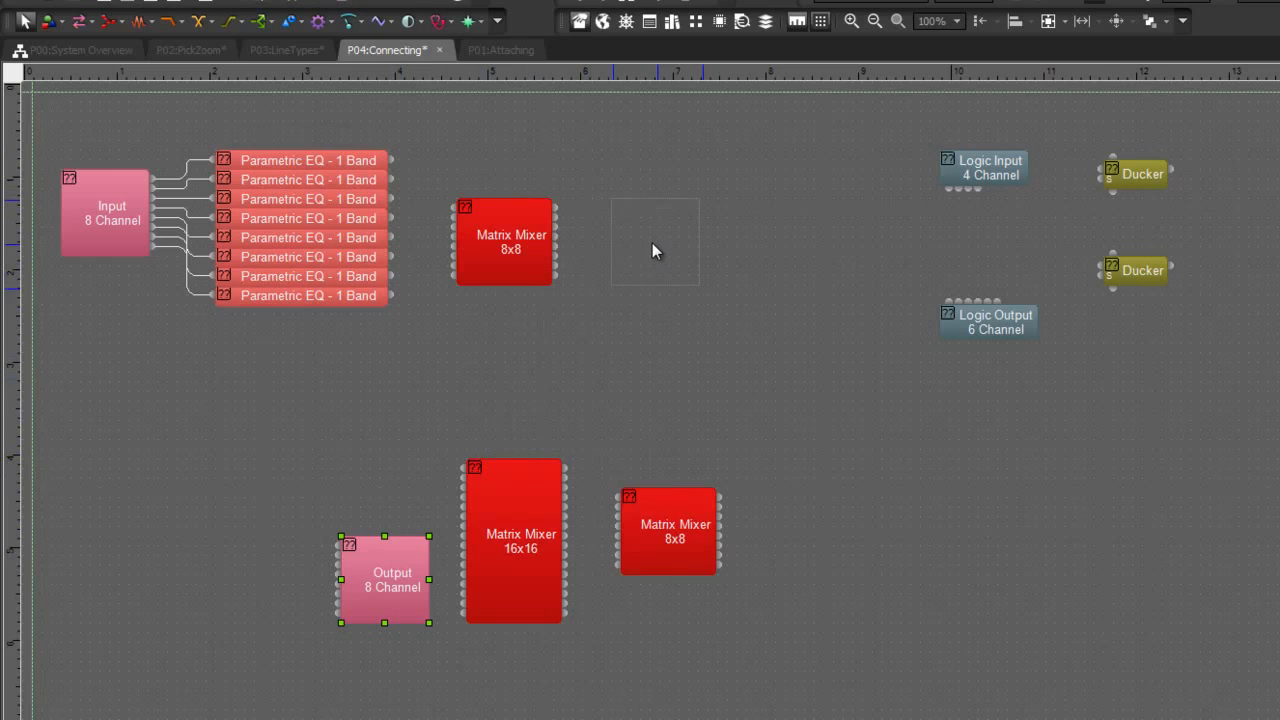
Step: Move Output 8 Channel right of the mixer and connect audio through EQs, mixer and output
{"action": "left_click_drag", "start_coordinate": [385, 580], "coordinate": [655, 240]}
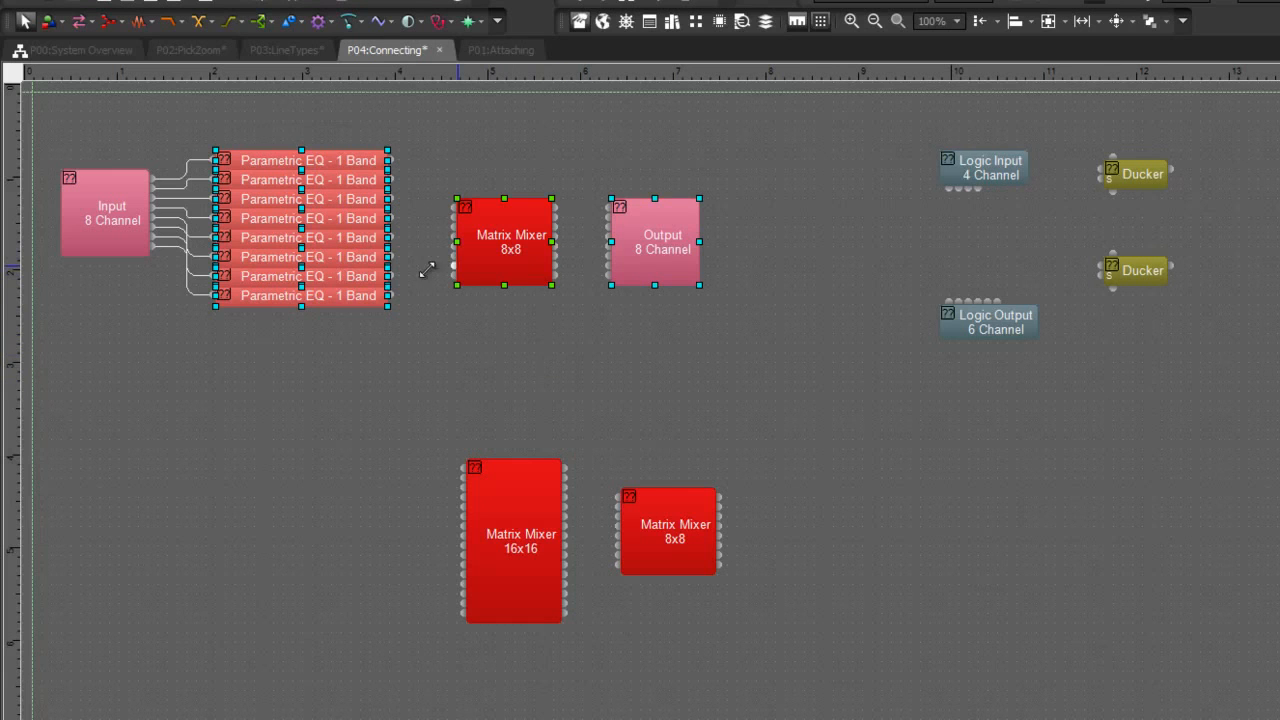
{"action": "mouse_move", "coordinate": [730, 373]}
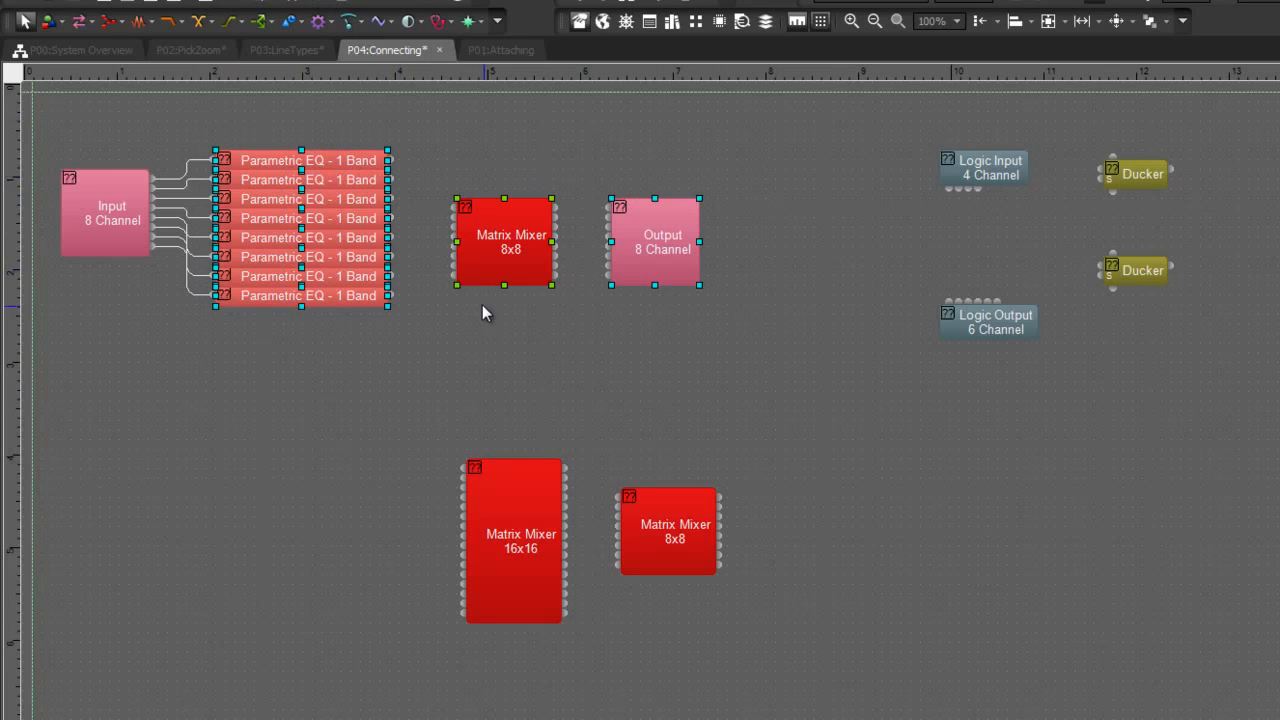
{"action": "right_click", "coordinate": [505, 240]}
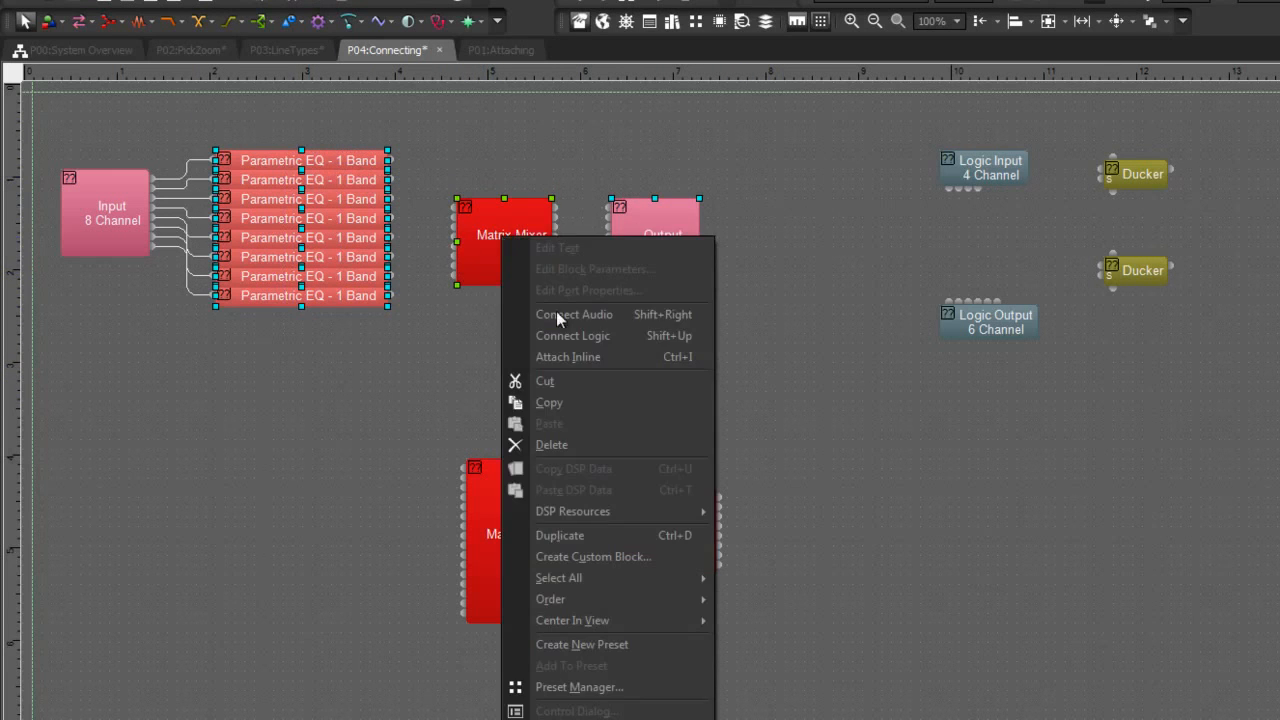
{"action": "left_click", "coordinate": [180, 338]}
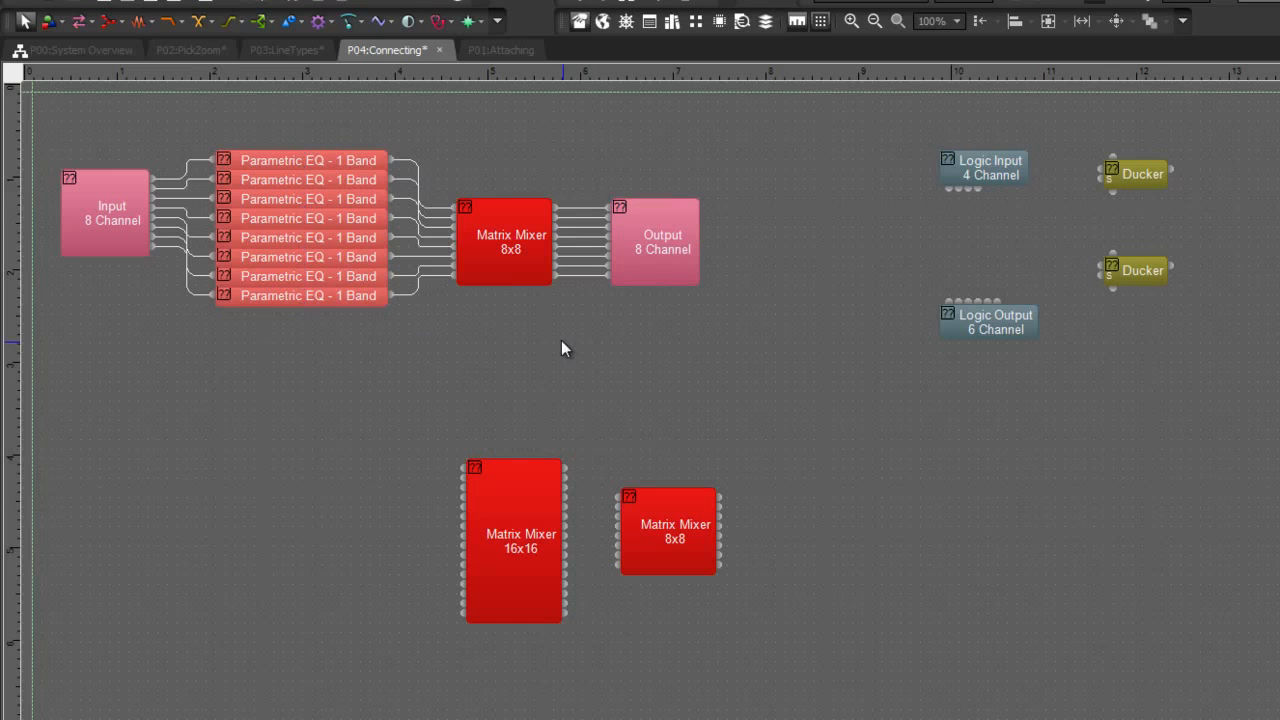
{"action": "mouse_move", "coordinate": [998, 152]}
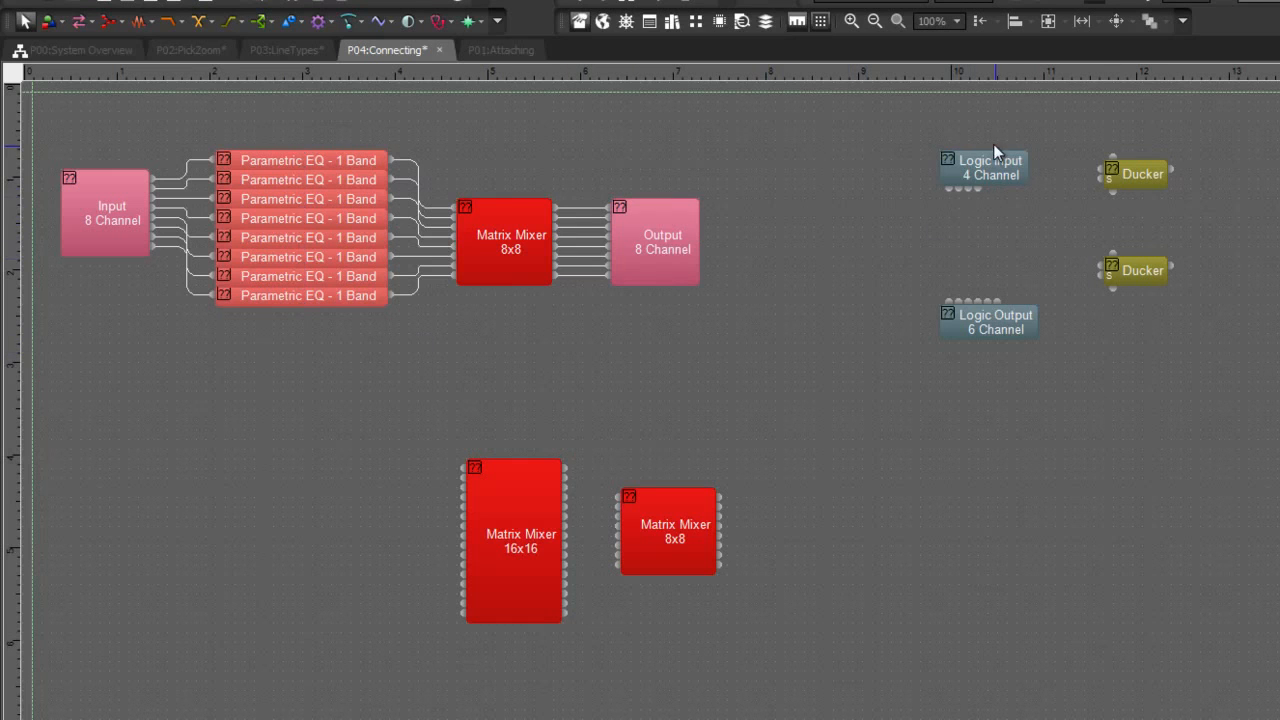
Step: Link the upper and lower Ducker blocks with a logic connection and an audio connection
{"action": "left_click", "coordinate": [983, 167]}
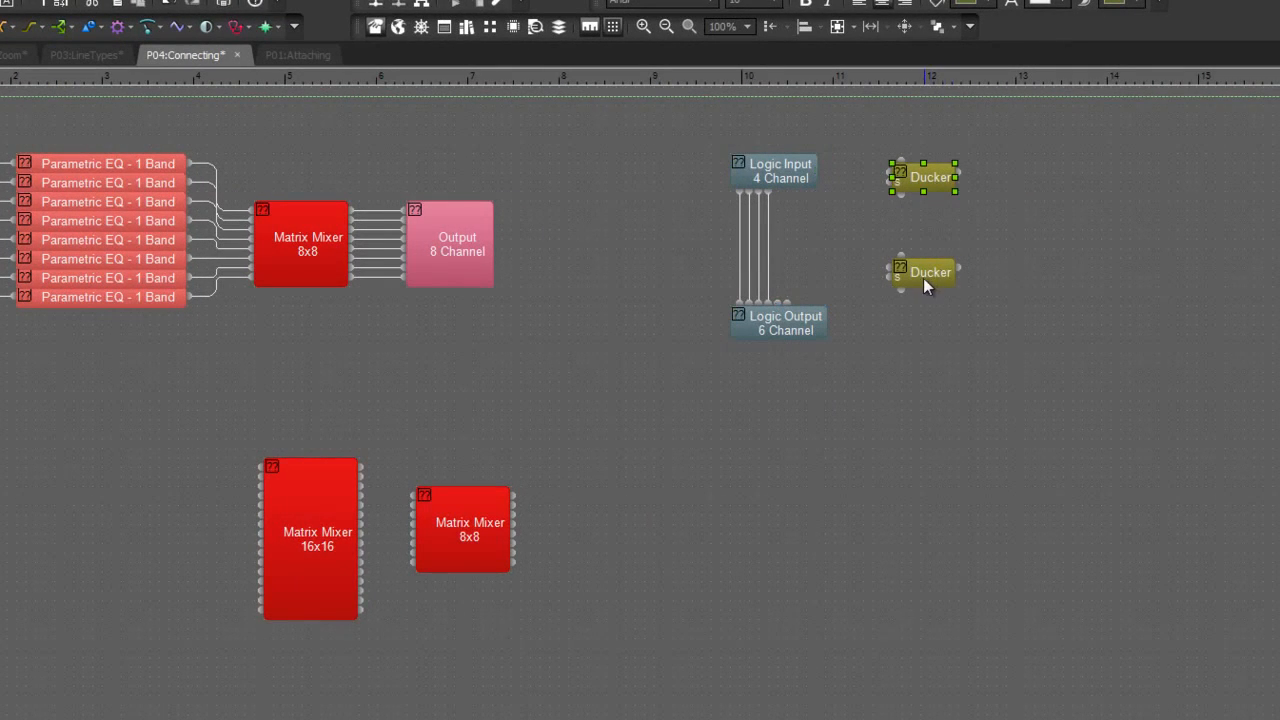
{"action": "right_click", "coordinate": [920, 272]}
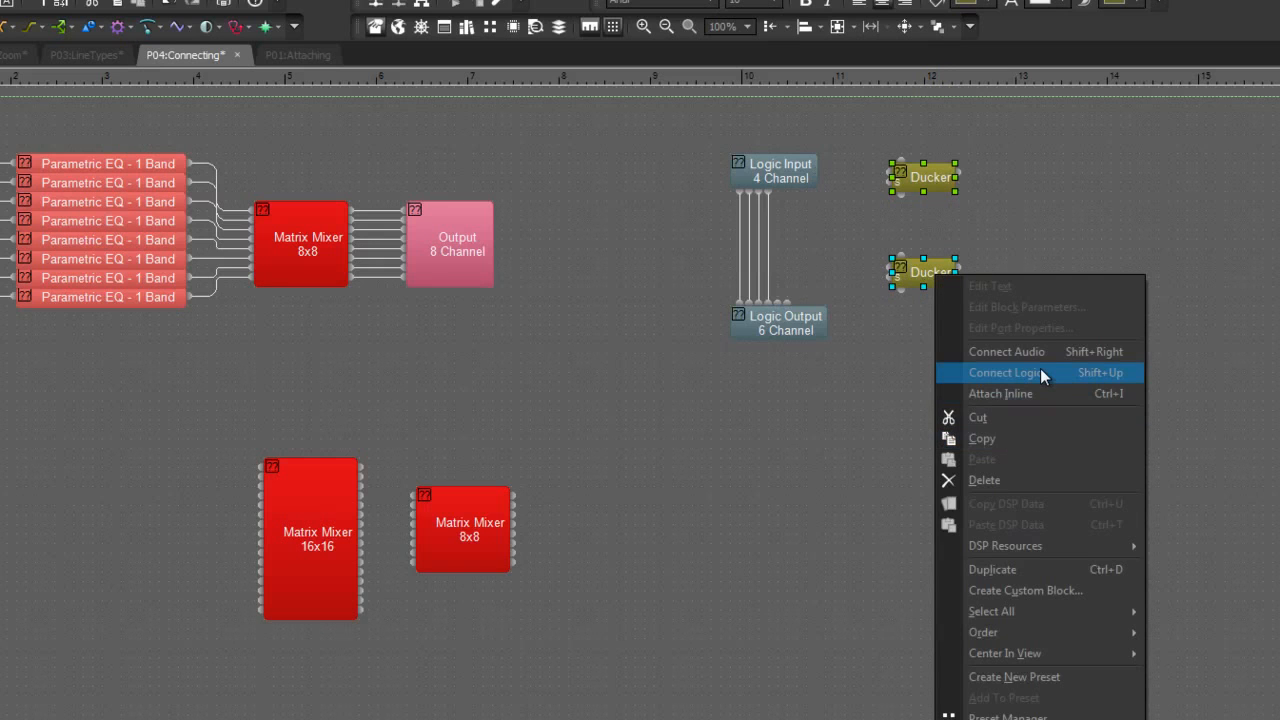
{"action": "left_click", "coordinate": [1004, 372]}
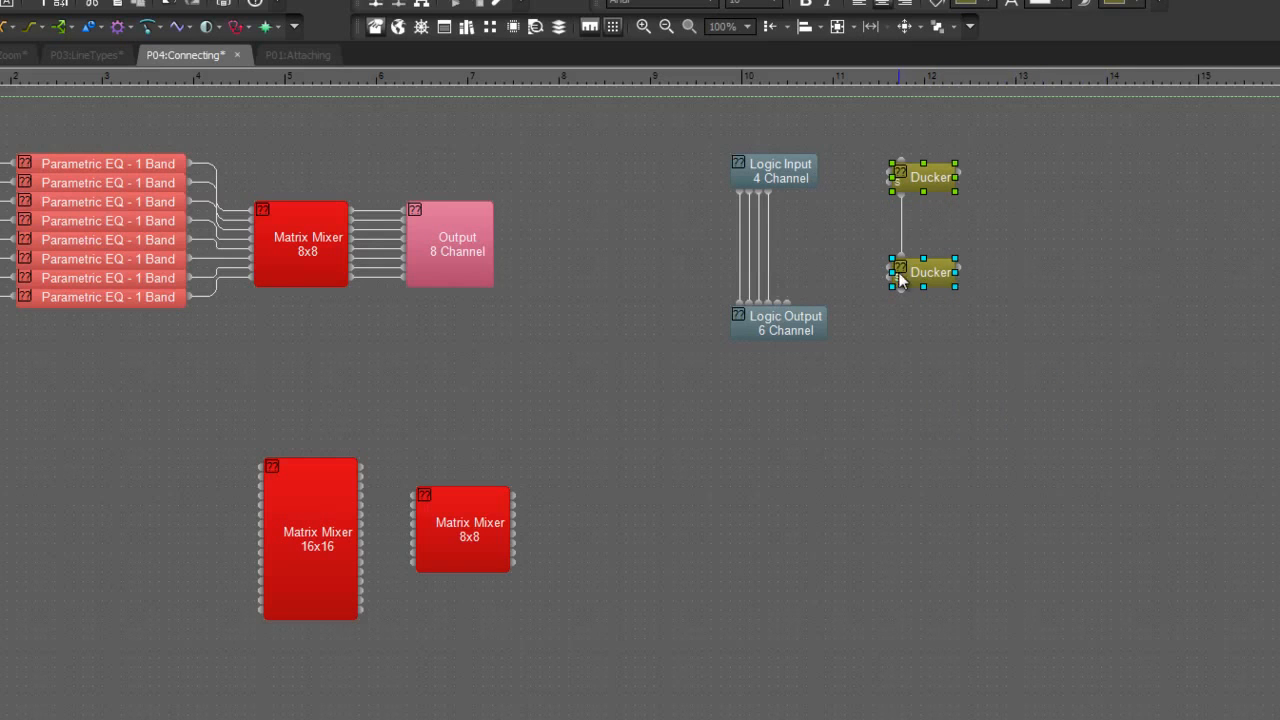
{"action": "right_click", "coordinate": [901, 281]}
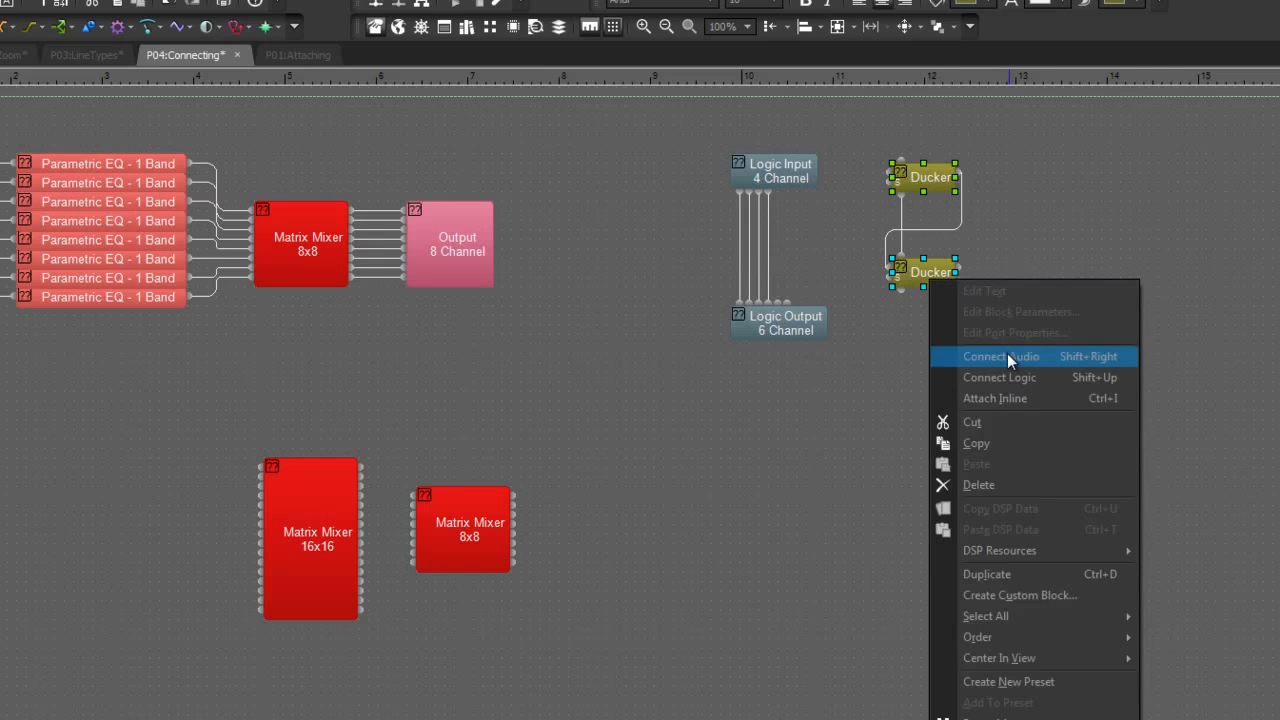
{"action": "left_click", "coordinate": [1000, 356]}
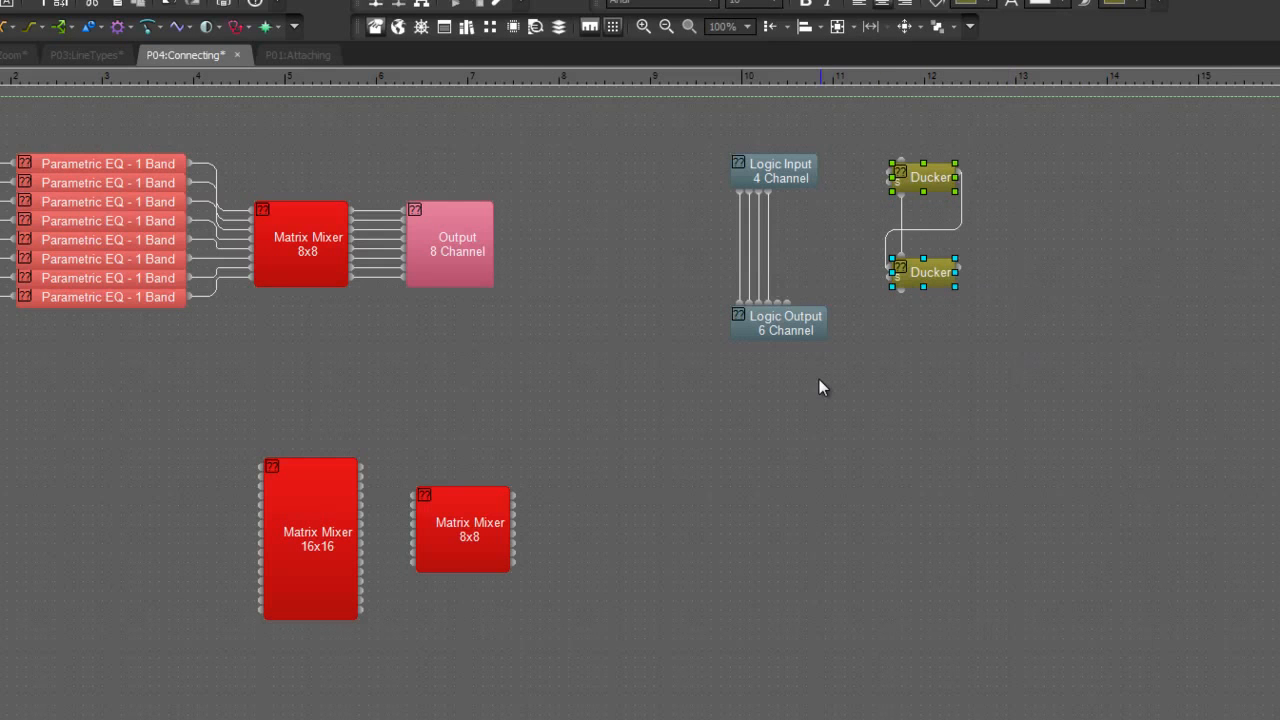
{"action": "mouse_move", "coordinate": [838, 433]}
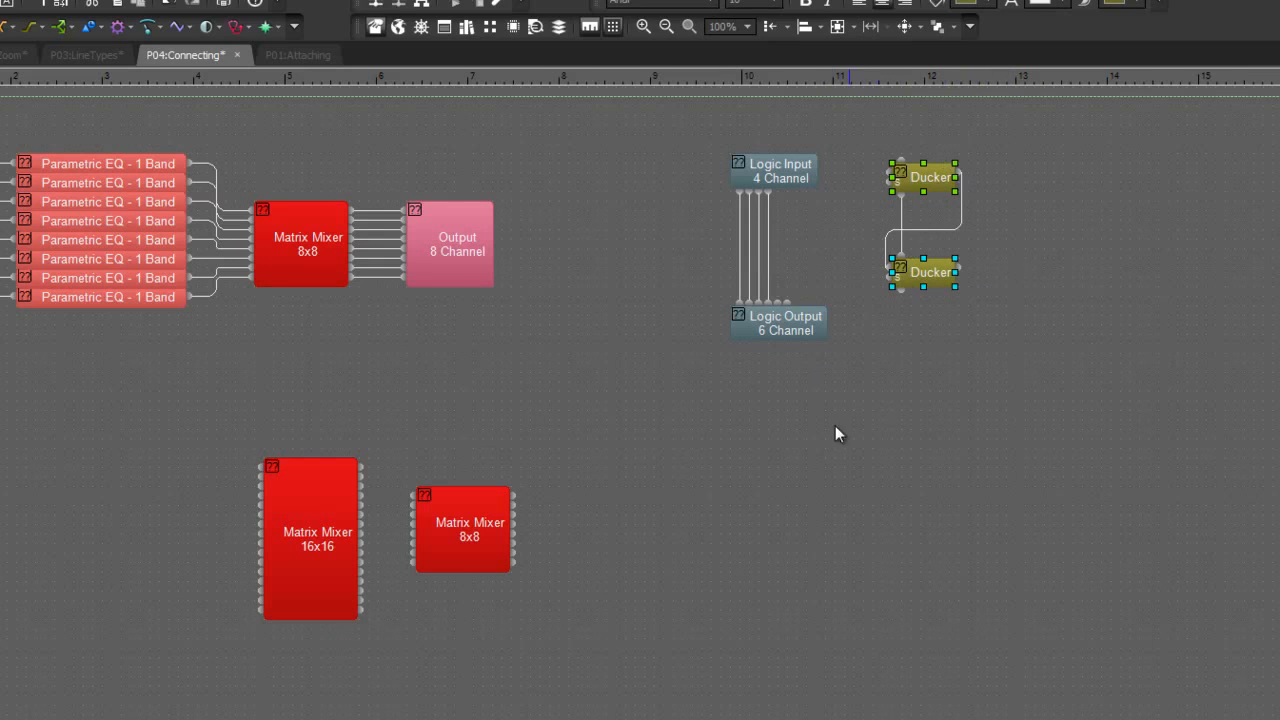
{"action": "mouse_move", "coordinate": [821, 527]}
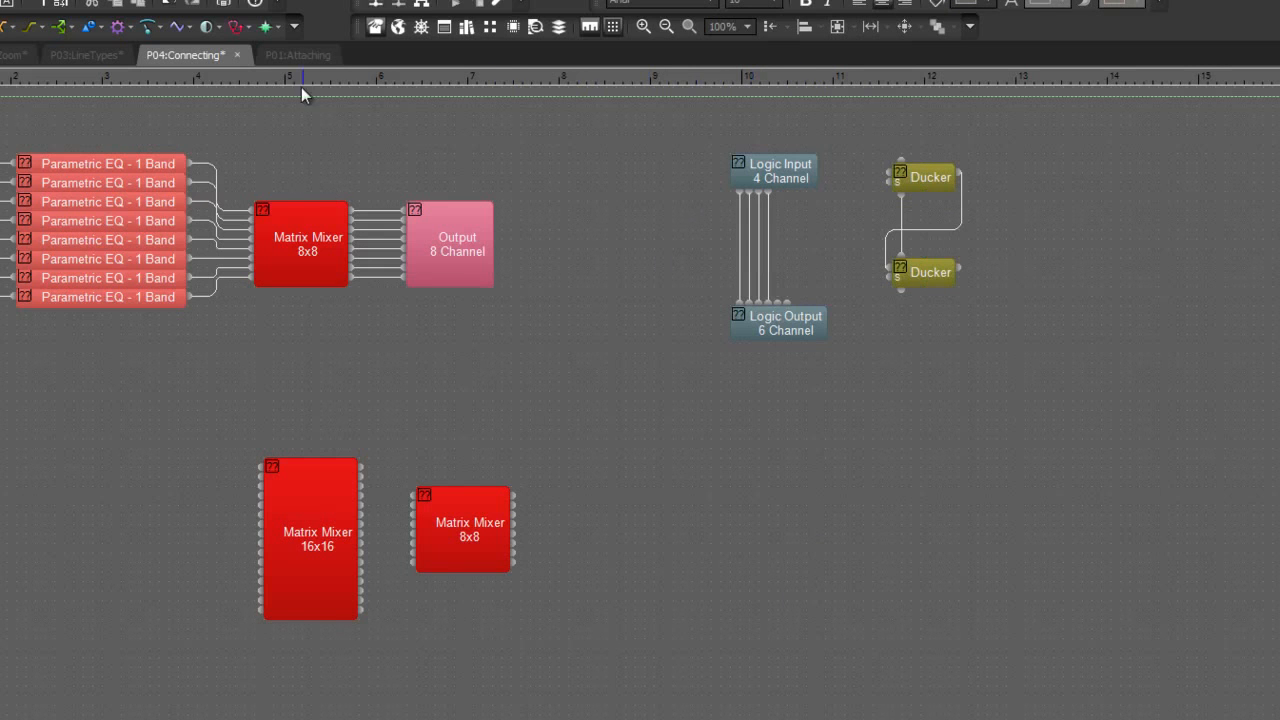
Step: On the Attaching page, attach the Leveler inline on the top Input 12 to Output 16 line
{"action": "left_click", "coordinate": [403, 57]}
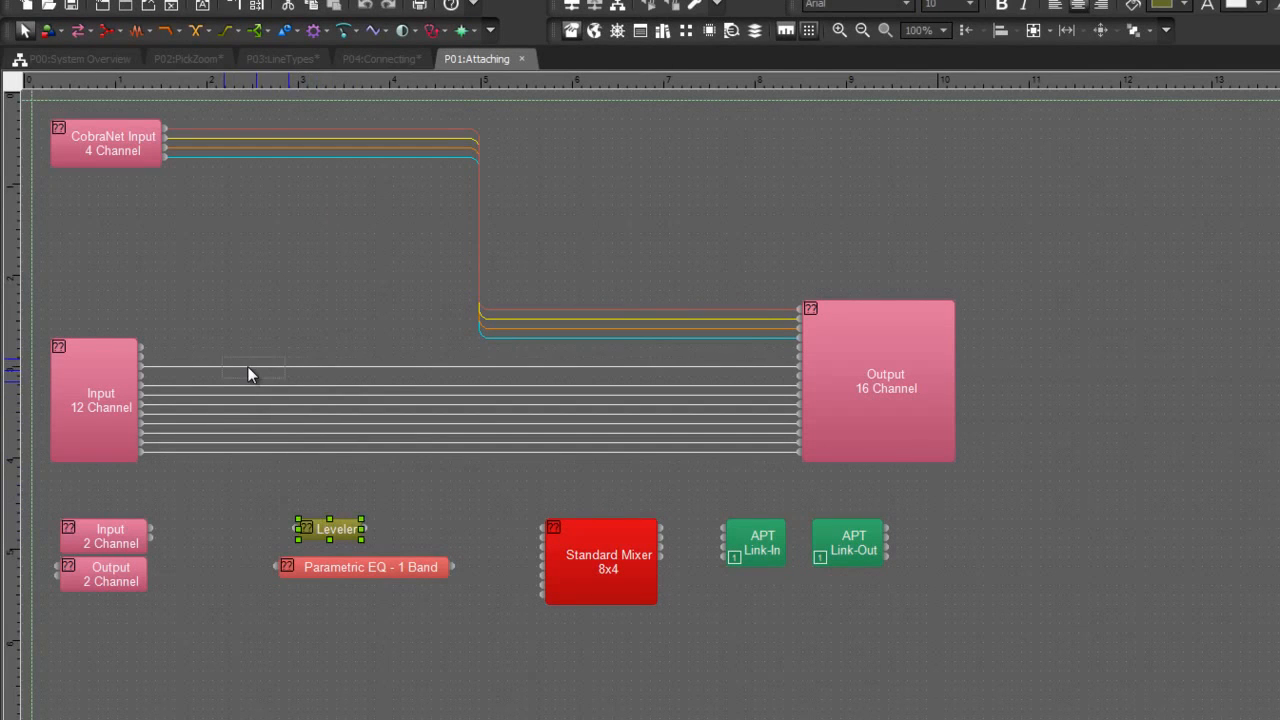
{"action": "left_click_drag", "start_coordinate": [330, 528], "coordinate": [253, 367]}
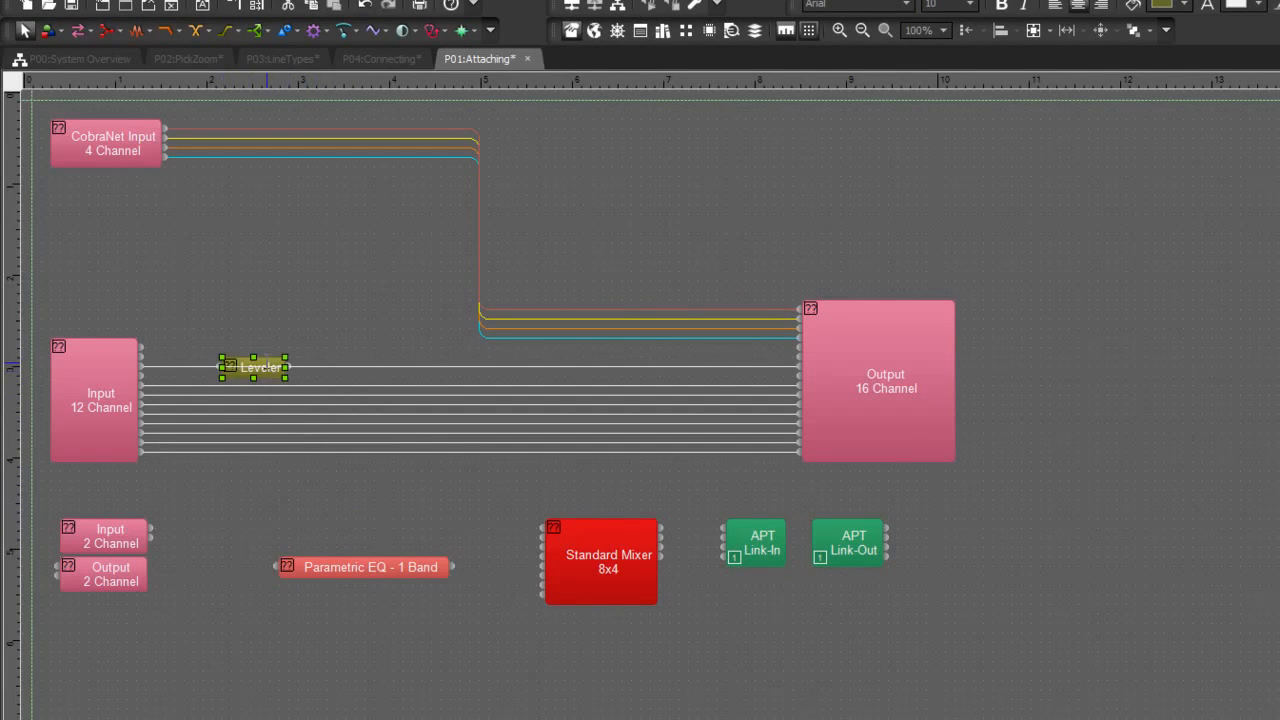
{"action": "right_click", "coordinate": [253, 367]}
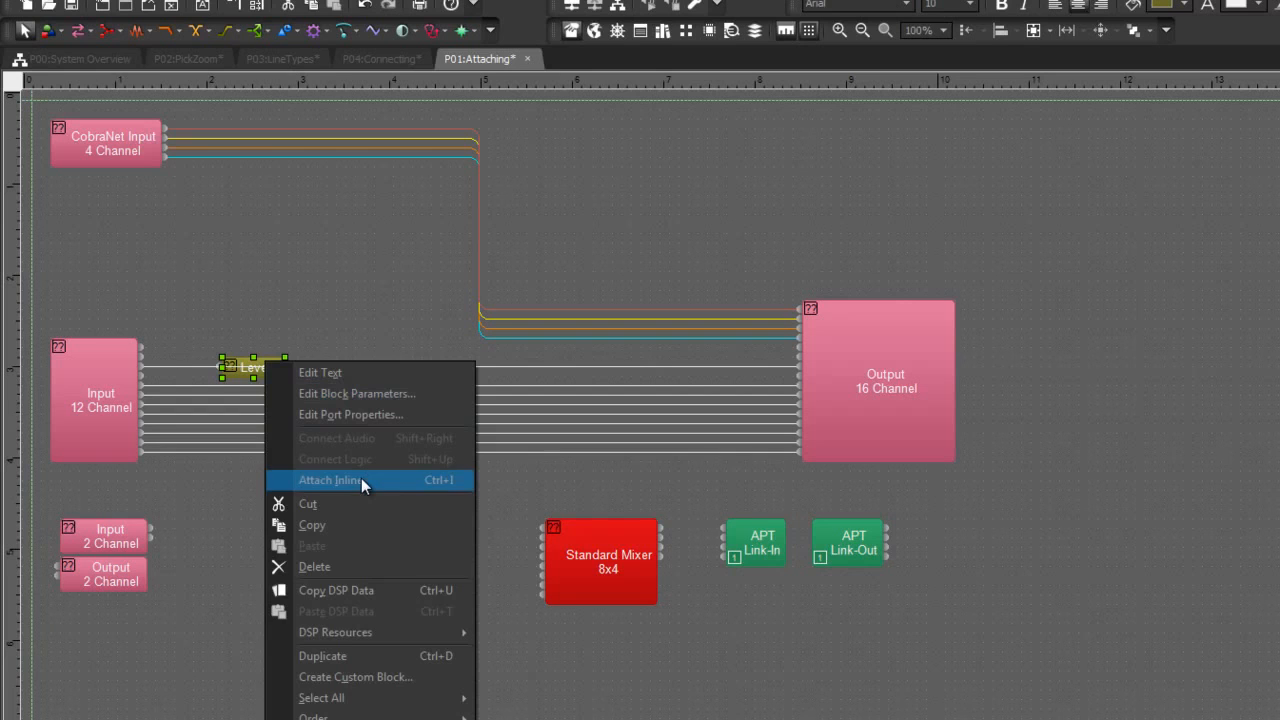
{"action": "left_click", "coordinate": [330, 480]}
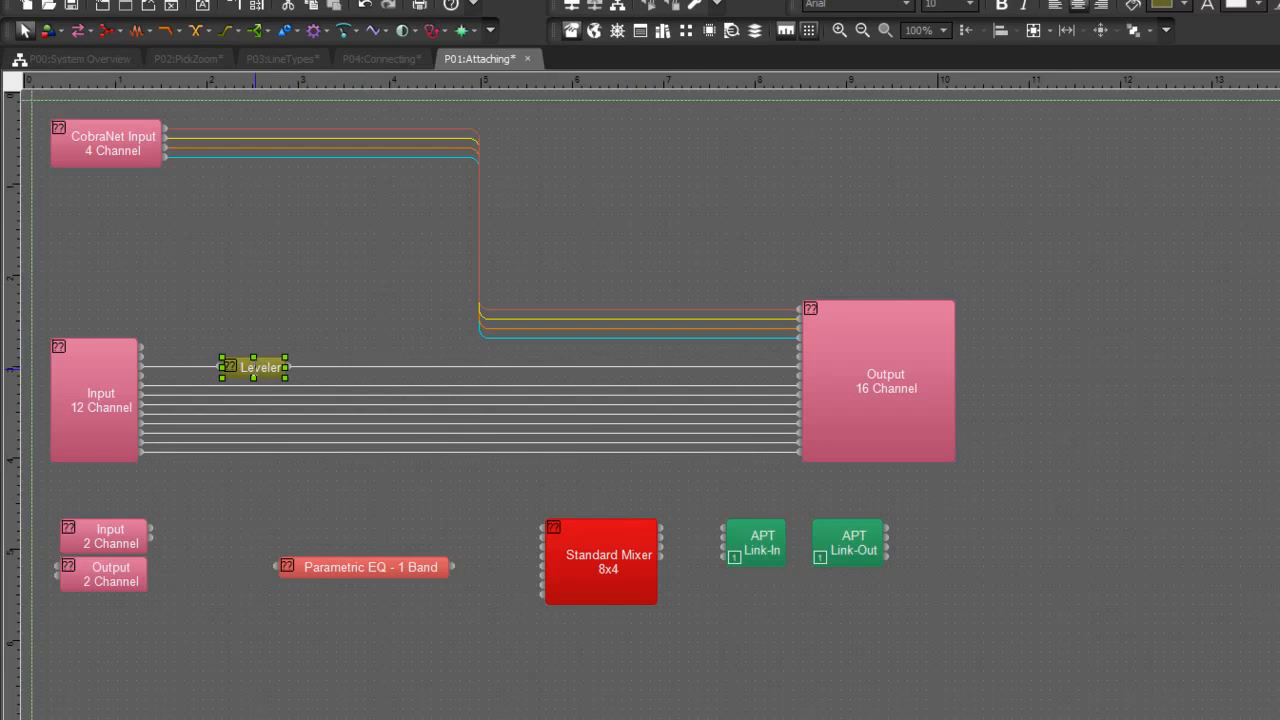
Step: Drag the Leveler up and back onto the line, then return it to its original spot
{"action": "left_click_drag", "start_coordinate": [254, 367], "coordinate": [254, 310]}
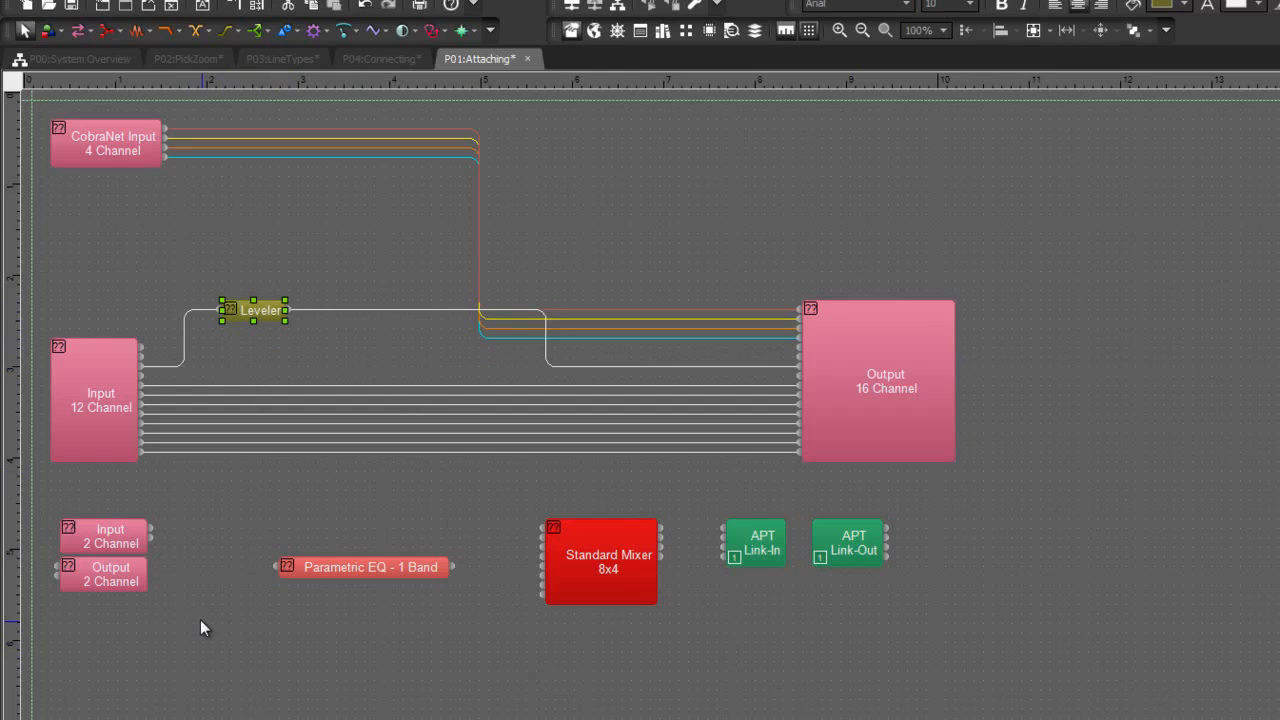
{"action": "mouse_move", "coordinate": [687, 349]}
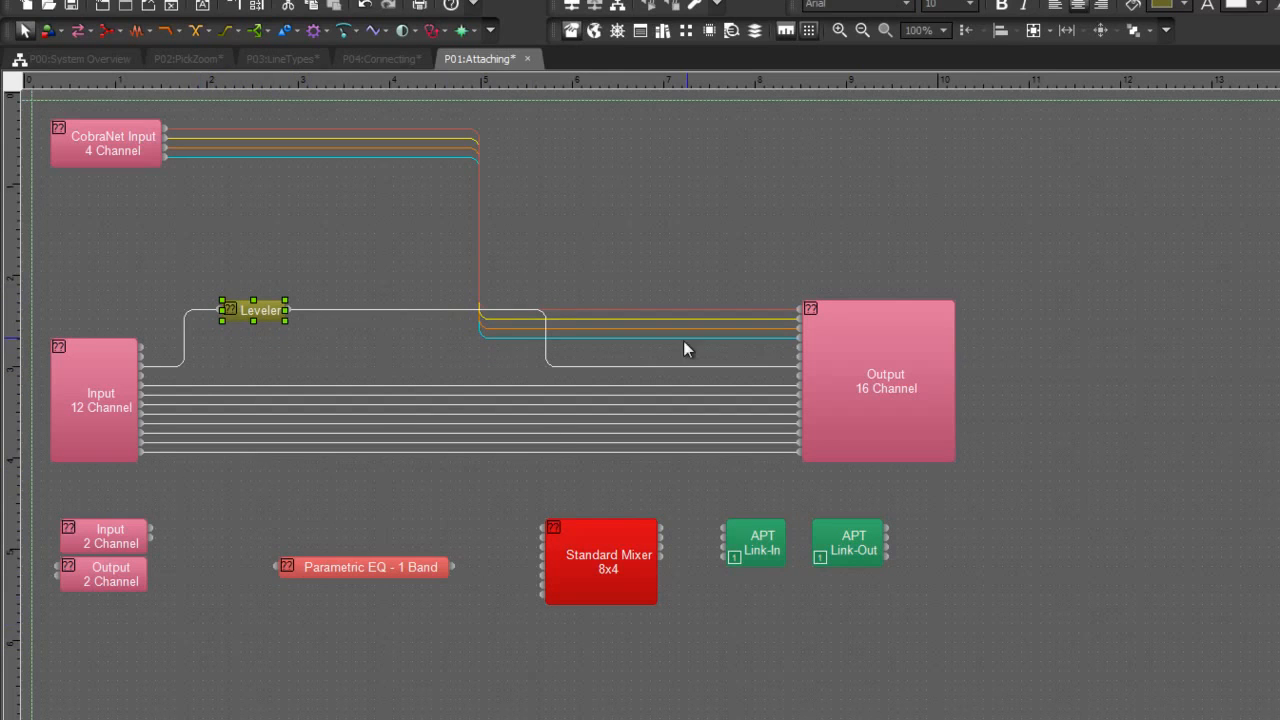
{"action": "left_click_drag", "start_coordinate": [260, 310], "coordinate": [260, 367]}
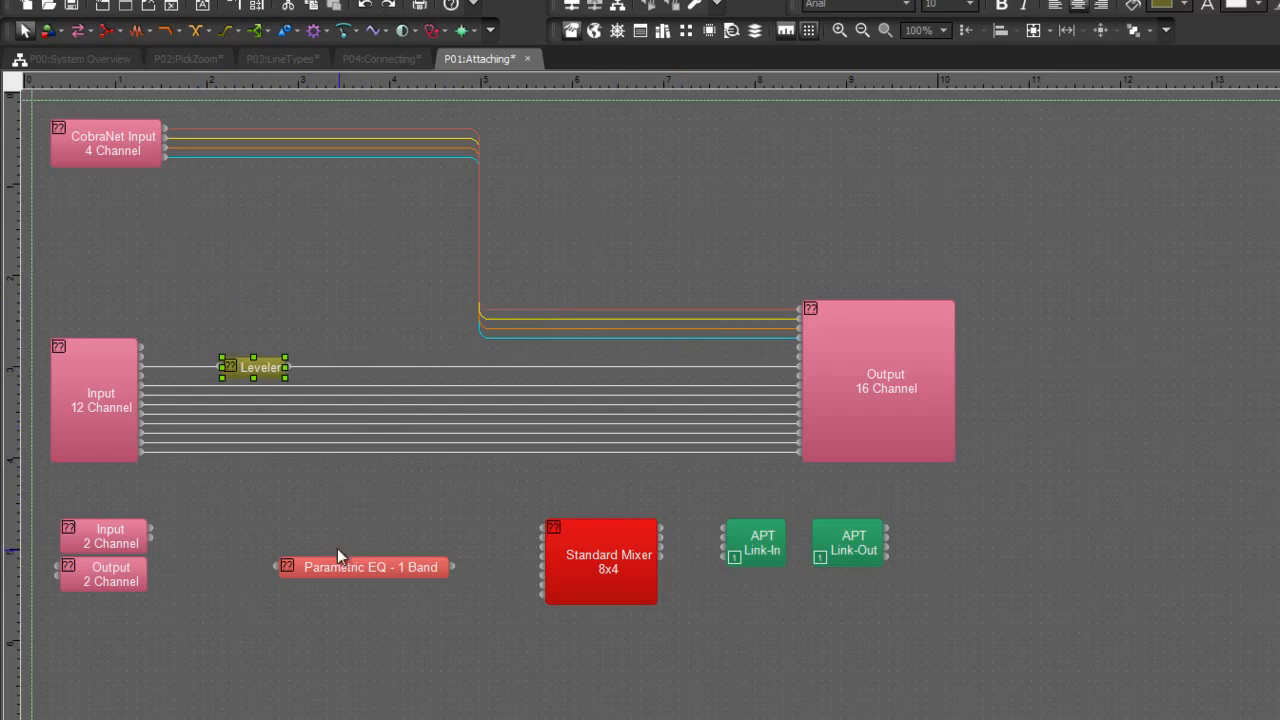
{"action": "left_click_drag", "start_coordinate": [253, 367], "coordinate": [330, 528]}
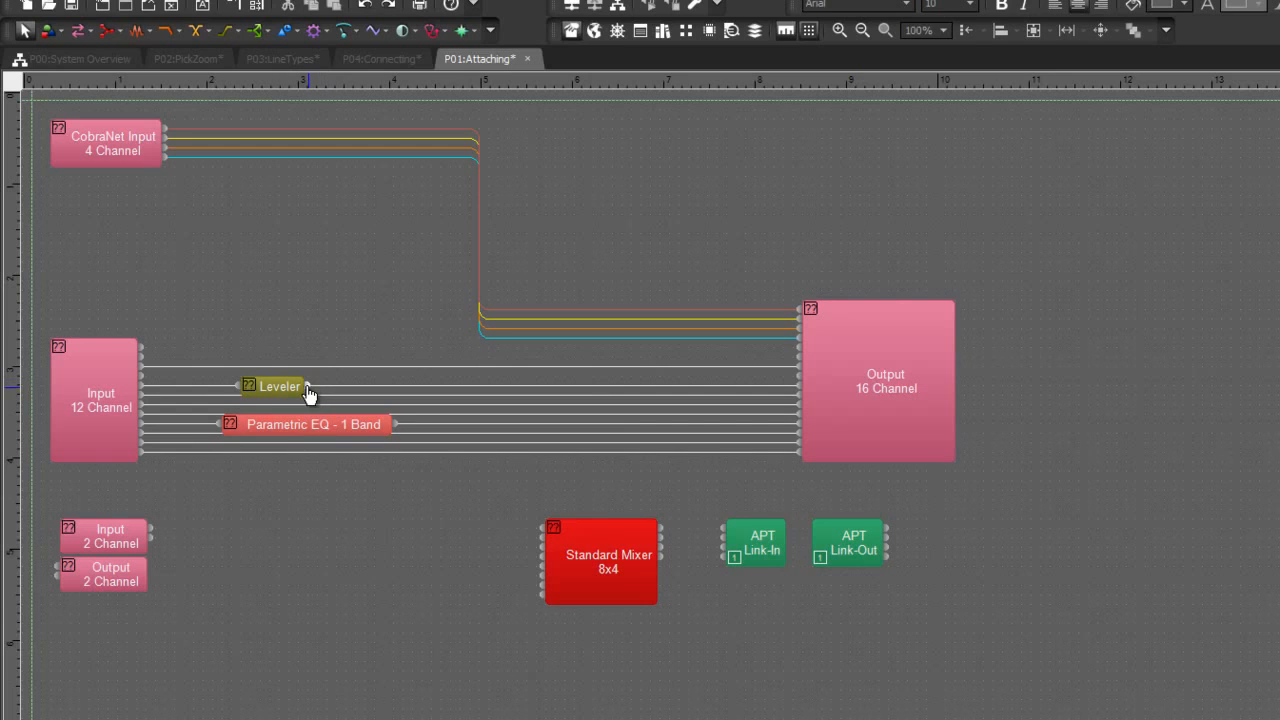
{"action": "mouse_move", "coordinate": [287, 552]}
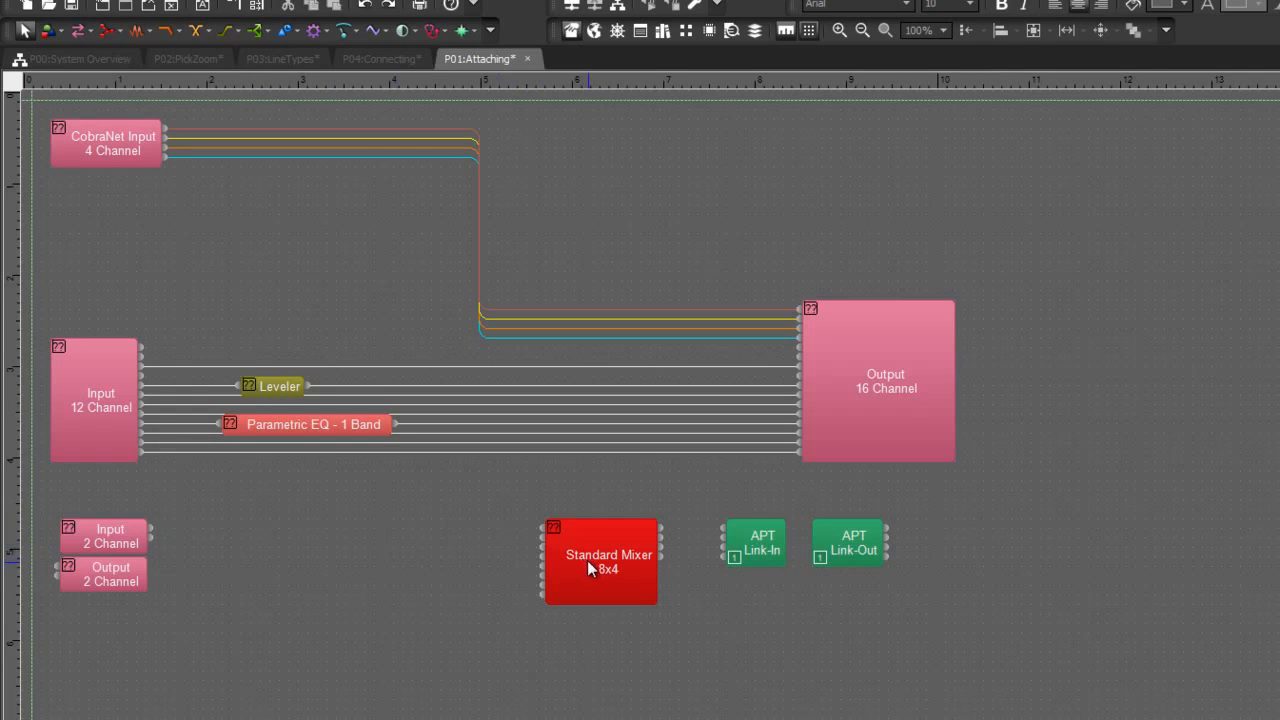
Step: Place Standard Mixer 8x4 across the lower input lines and Output 2 Channel on its outputs
{"action": "left_click", "coordinate": [599, 561]}
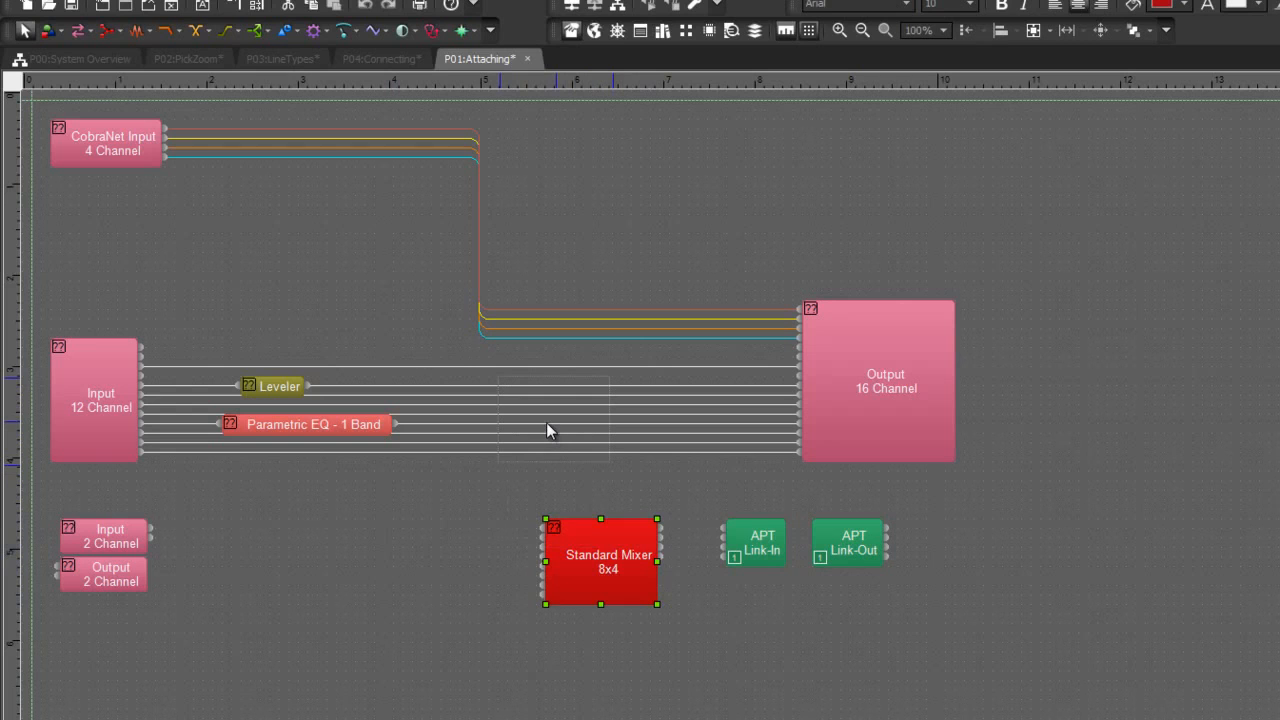
{"action": "left_click_drag", "start_coordinate": [600, 560], "coordinate": [555, 420]}
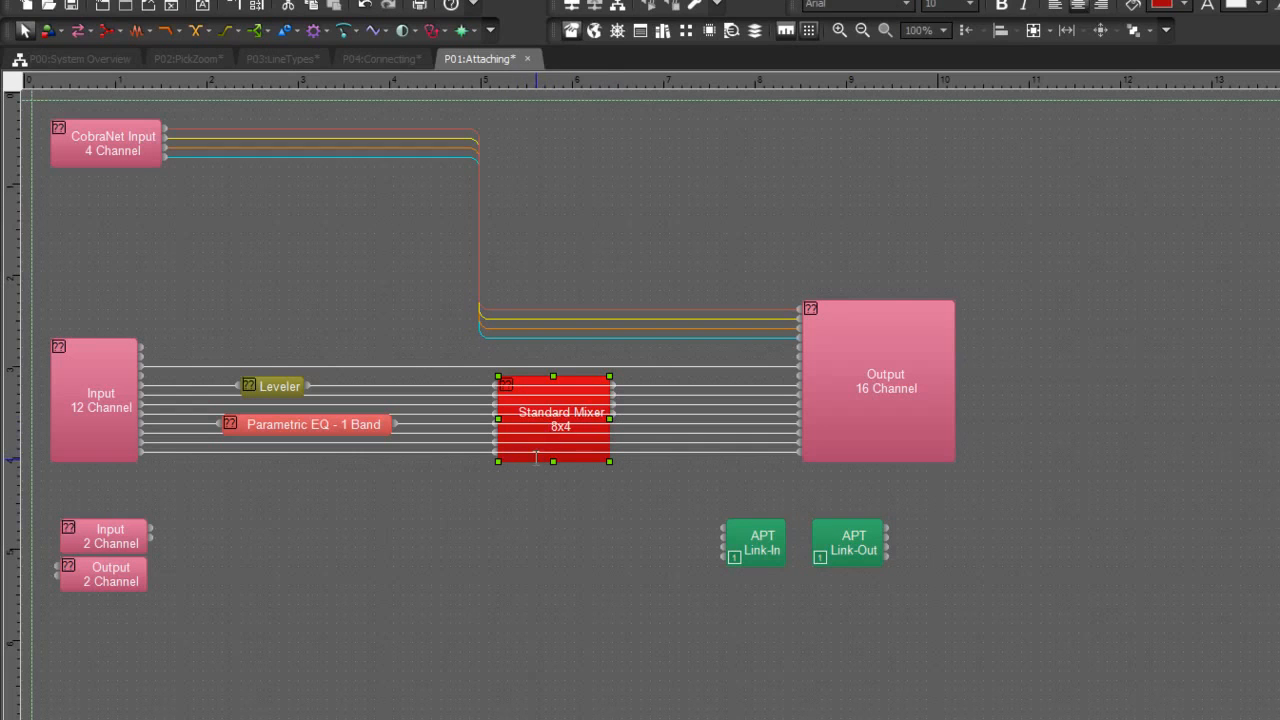
{"action": "mouse_move", "coordinate": [552, 393]}
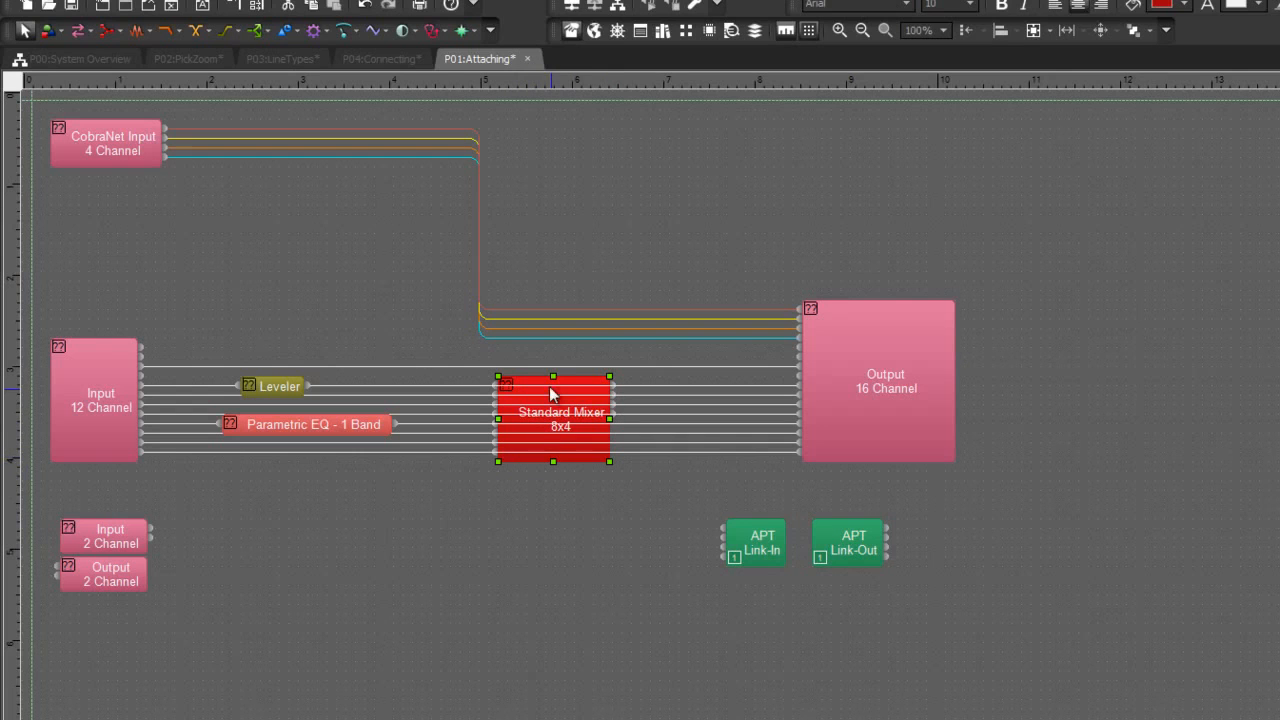
{"action": "right_click", "coordinate": [553, 393]}
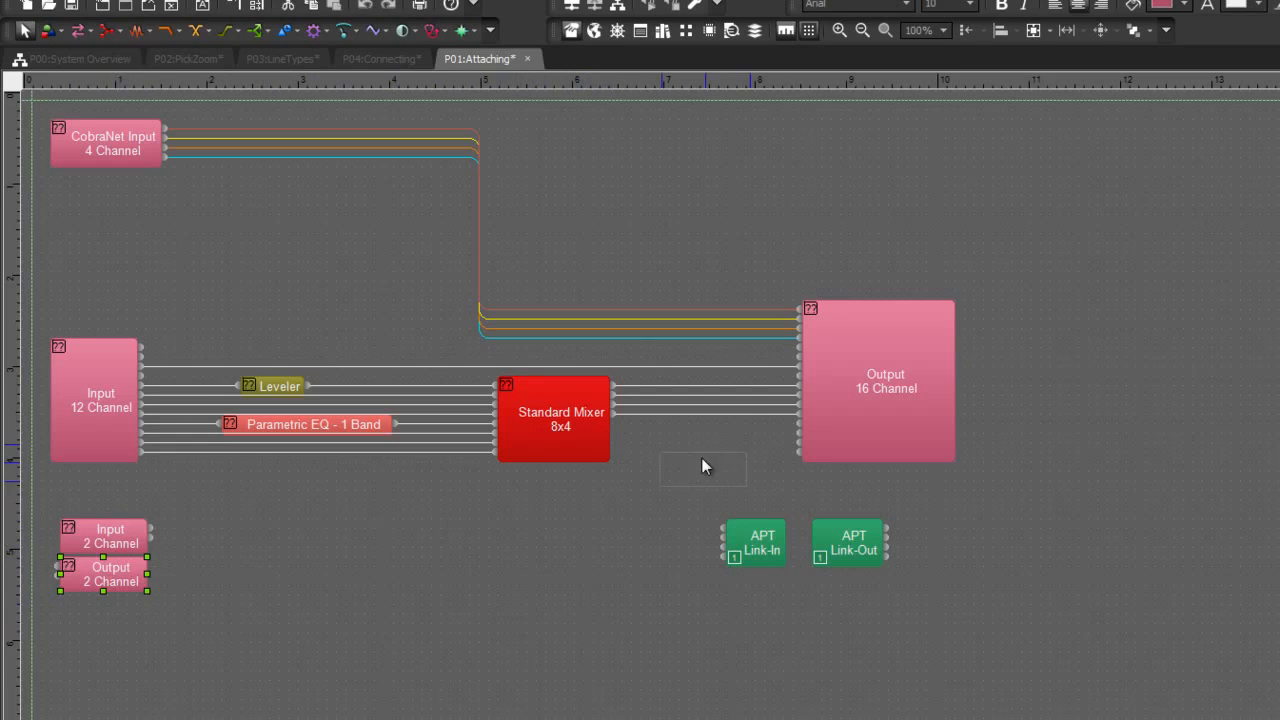
{"action": "left_click_drag", "start_coordinate": [110, 574], "coordinate": [710, 412]}
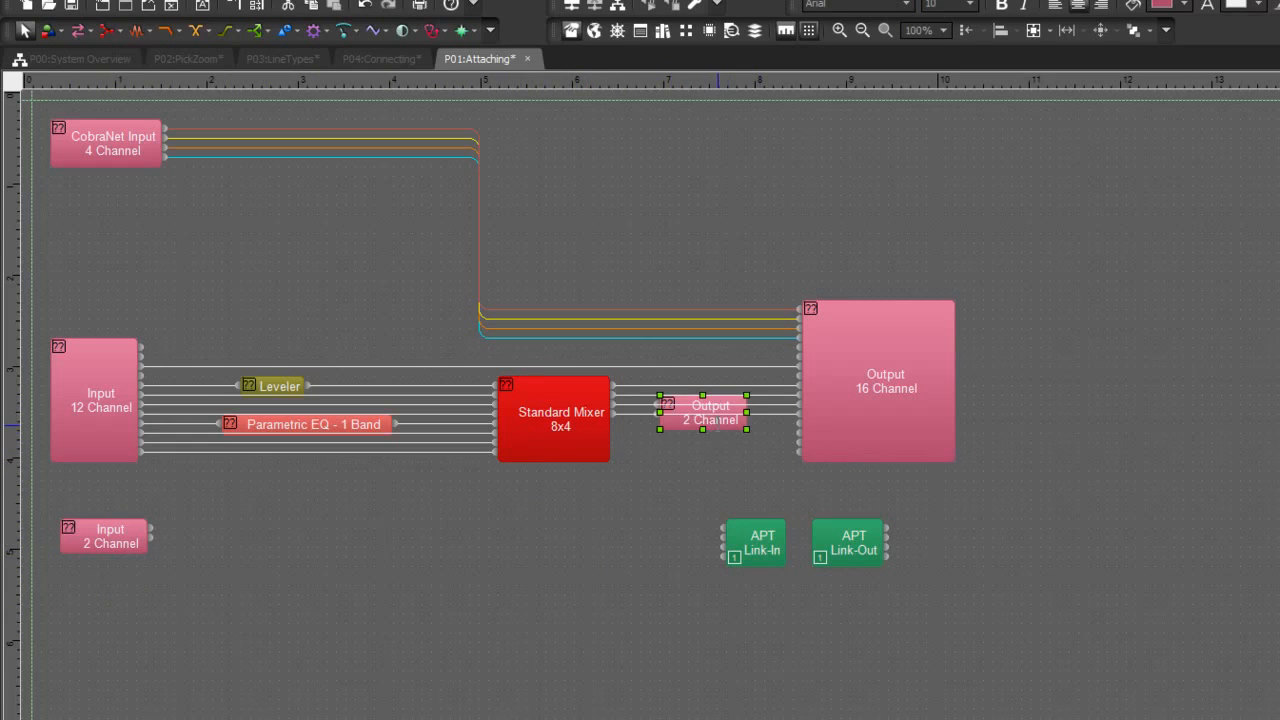
{"action": "right_click", "coordinate": [710, 412]}
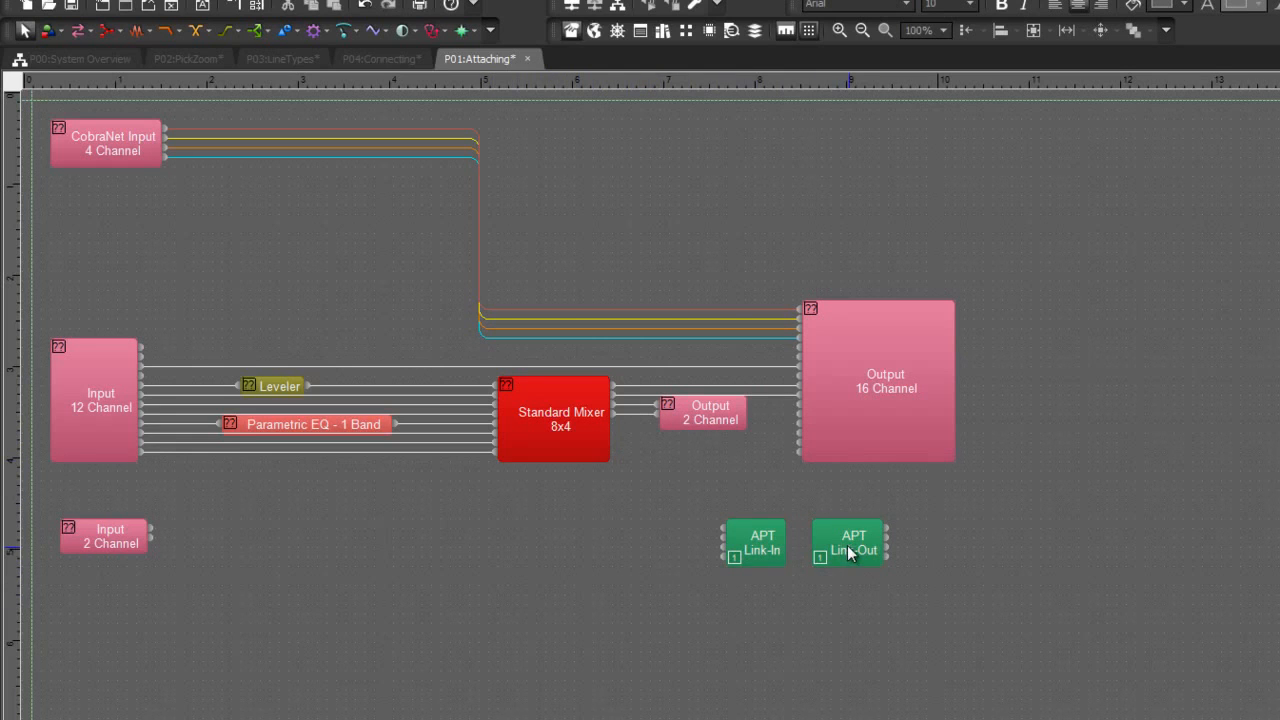
Step: Position APT Link-In on the CobraNet lines and APT Link-Out near Output 16 Channel
{"action": "left_click", "coordinate": [849, 543]}
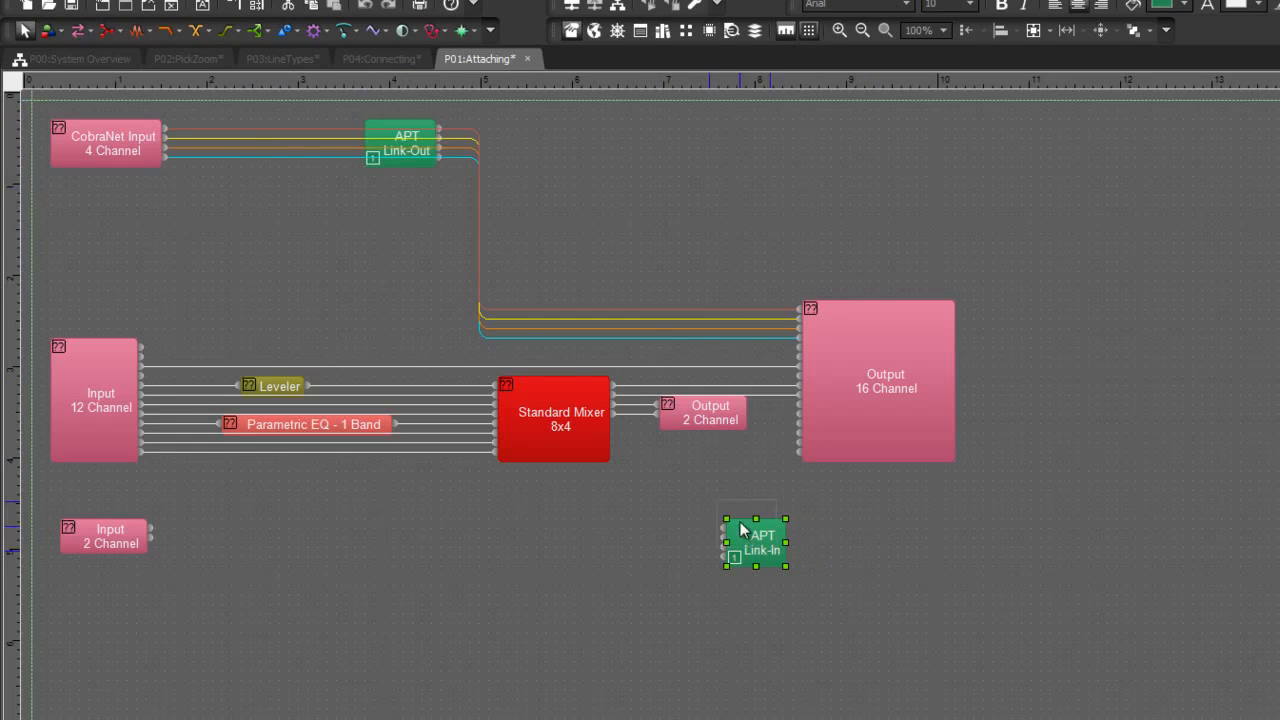
{"action": "left_click_drag", "start_coordinate": [755, 540], "coordinate": [560, 330]}
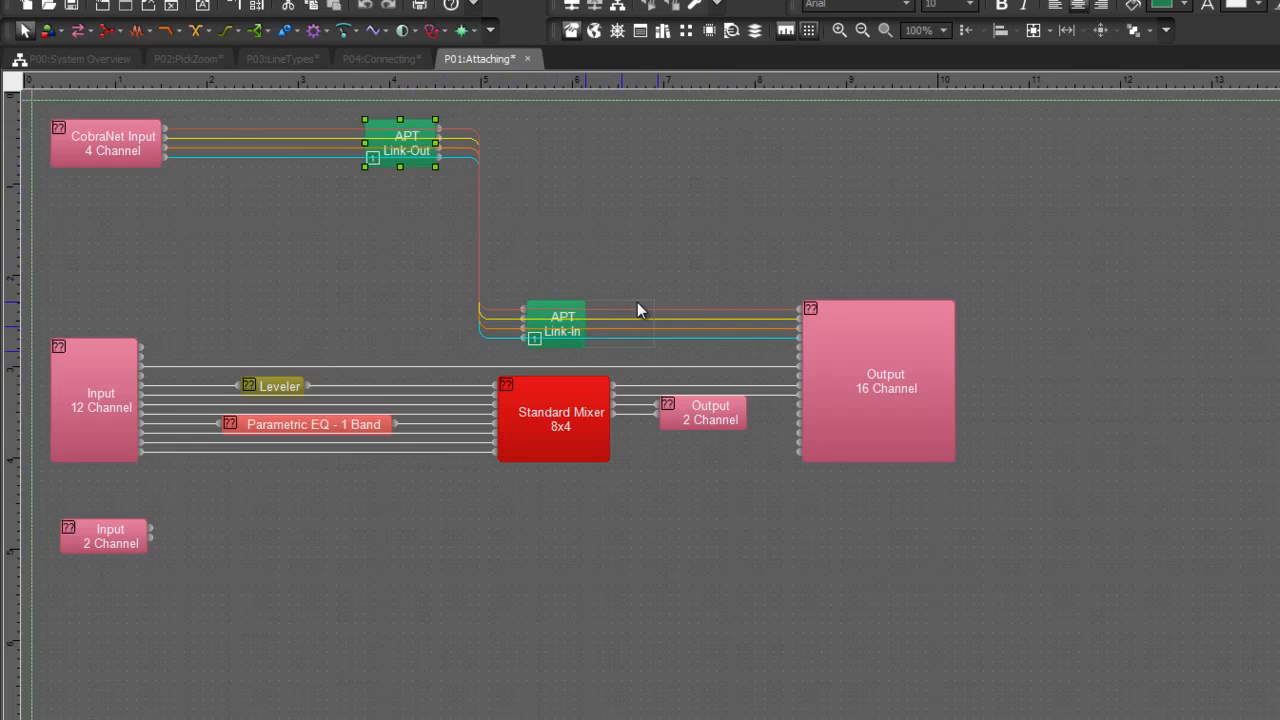
{"action": "left_click_drag", "start_coordinate": [405, 143], "coordinate": [645, 323]}
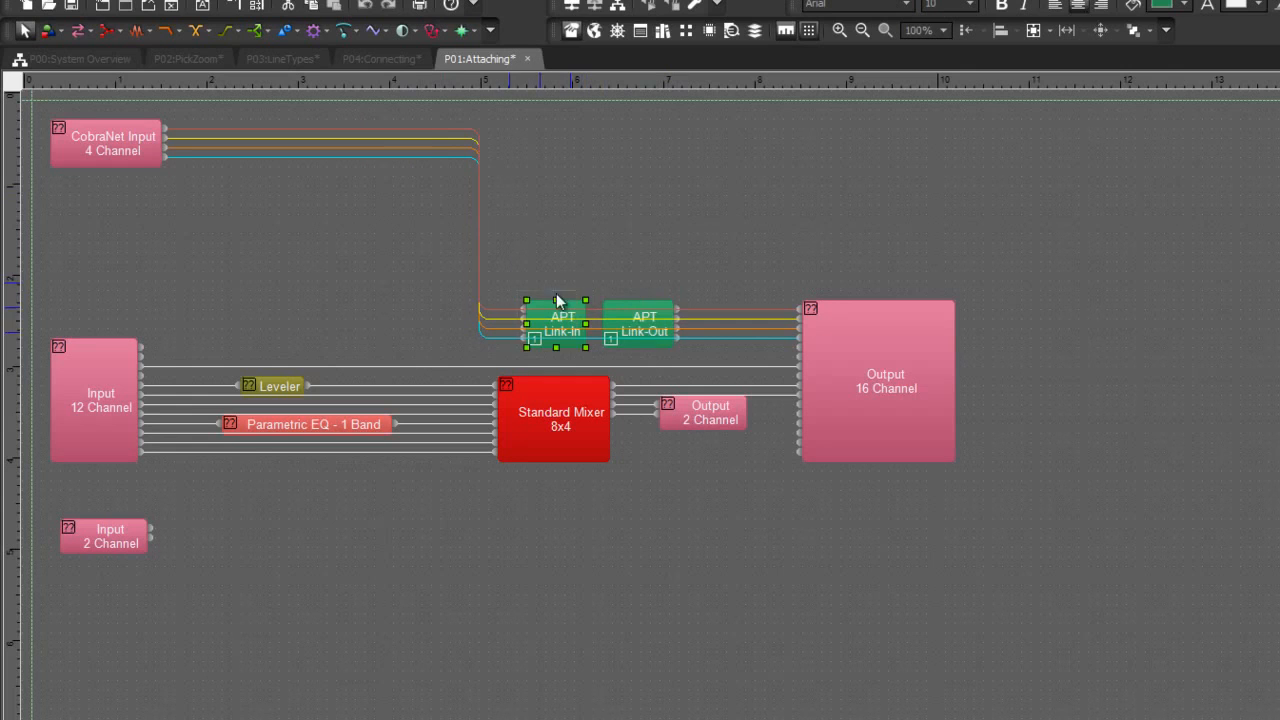
{"action": "left_click_drag", "start_coordinate": [563, 323], "coordinate": [401, 145]}
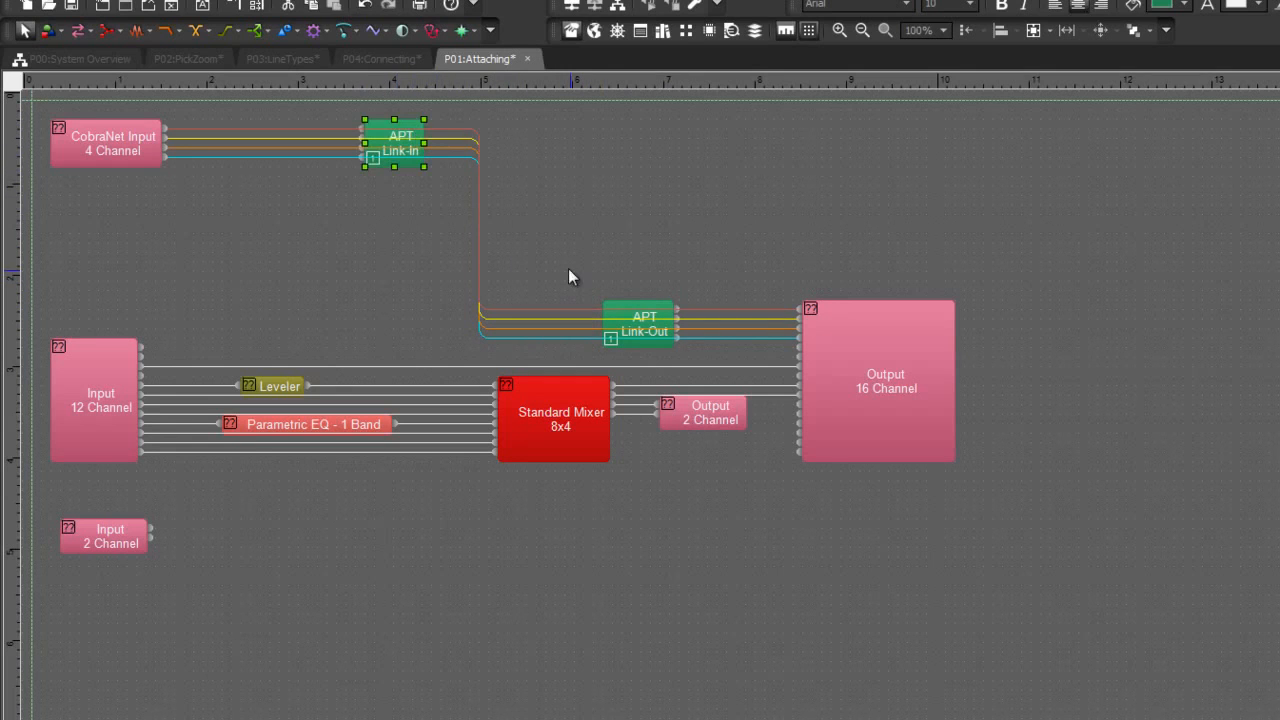
Step: Select both APT blocks and attach them inline on the CobraNet wiring
{"action": "left_click", "coordinate": [644, 323]}
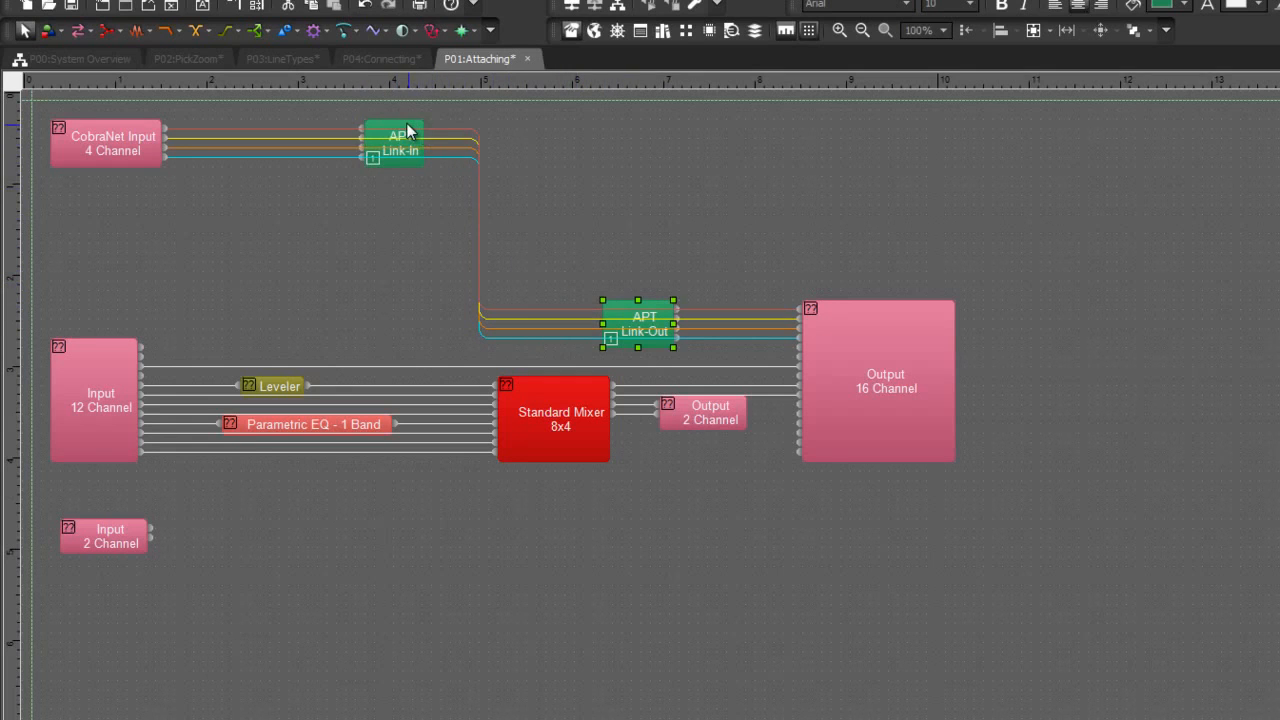
{"action": "left_click", "coordinate": [395, 140]}
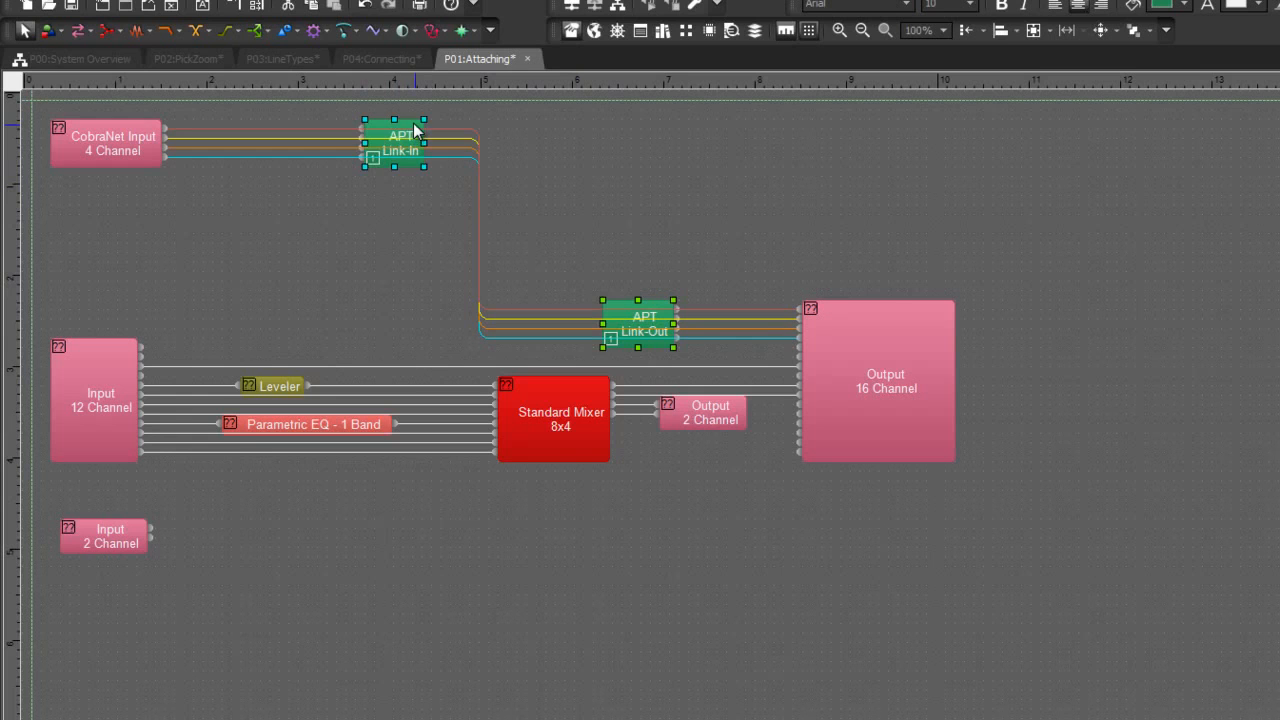
{"action": "right_click", "coordinate": [413, 150]}
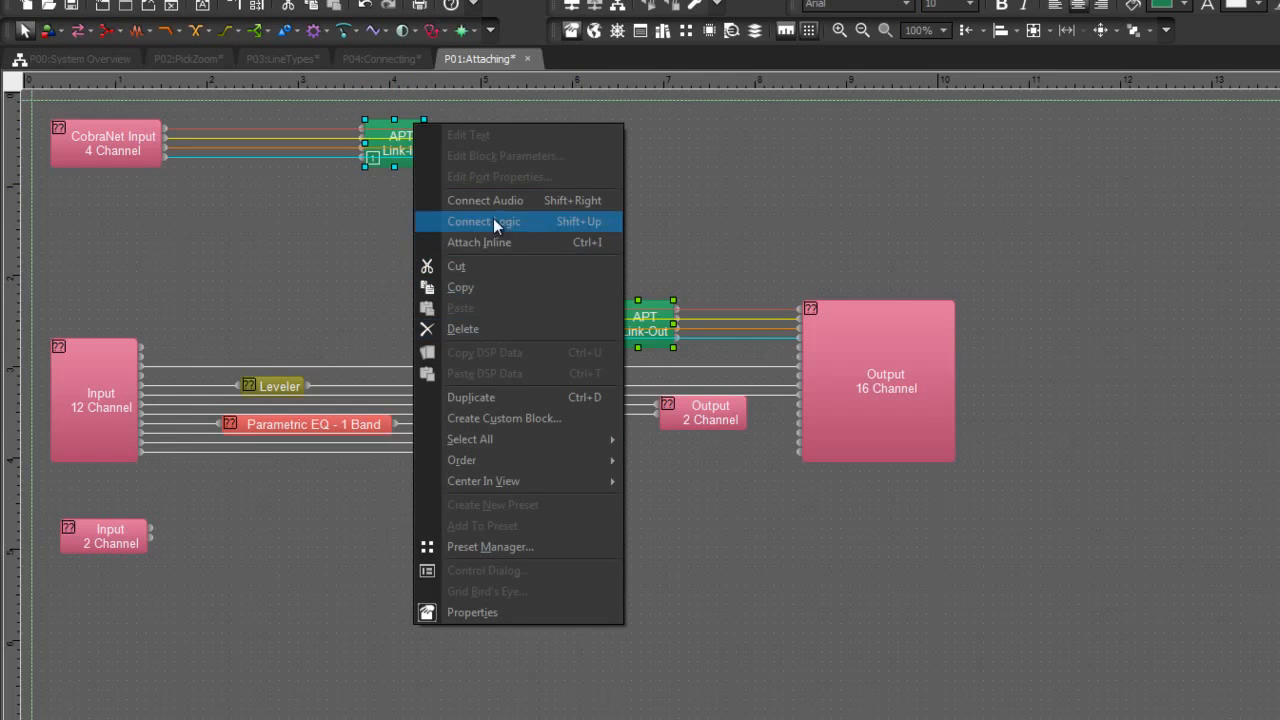
{"action": "mouse_move", "coordinate": [510, 250]}
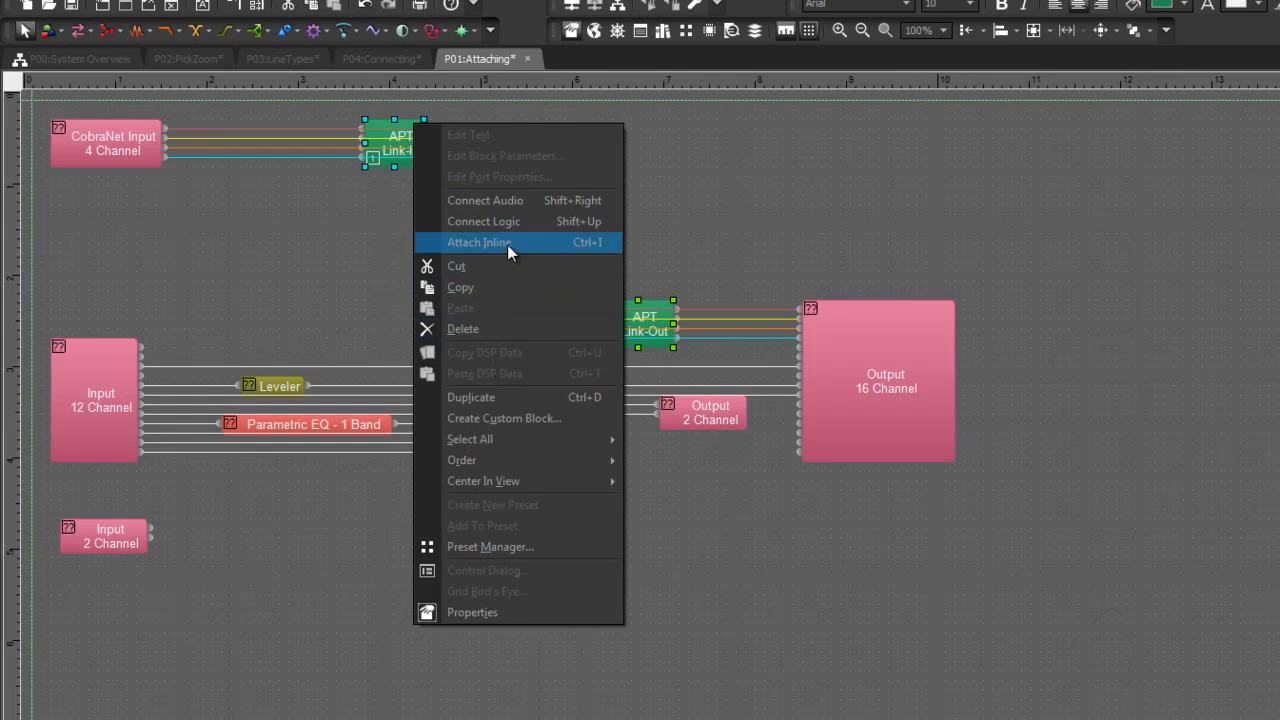
{"action": "left_click", "coordinate": [479, 242]}
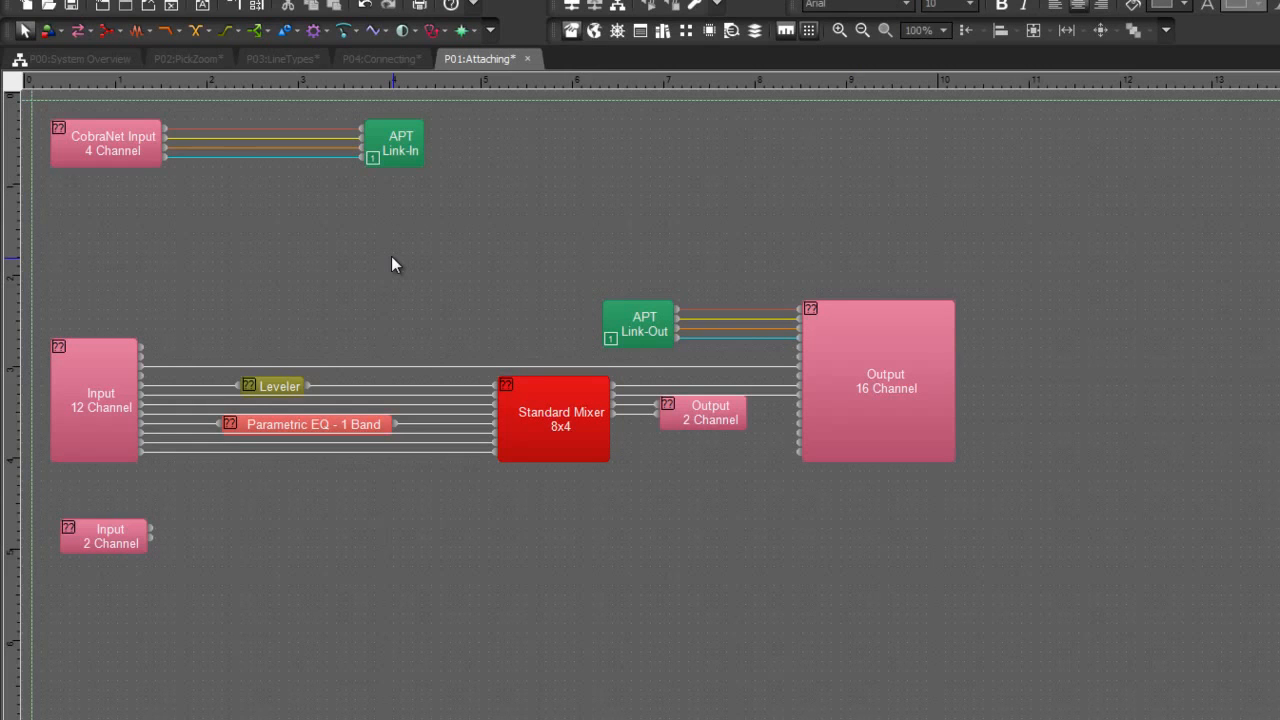
{"action": "mouse_move", "coordinate": [449, 200]}
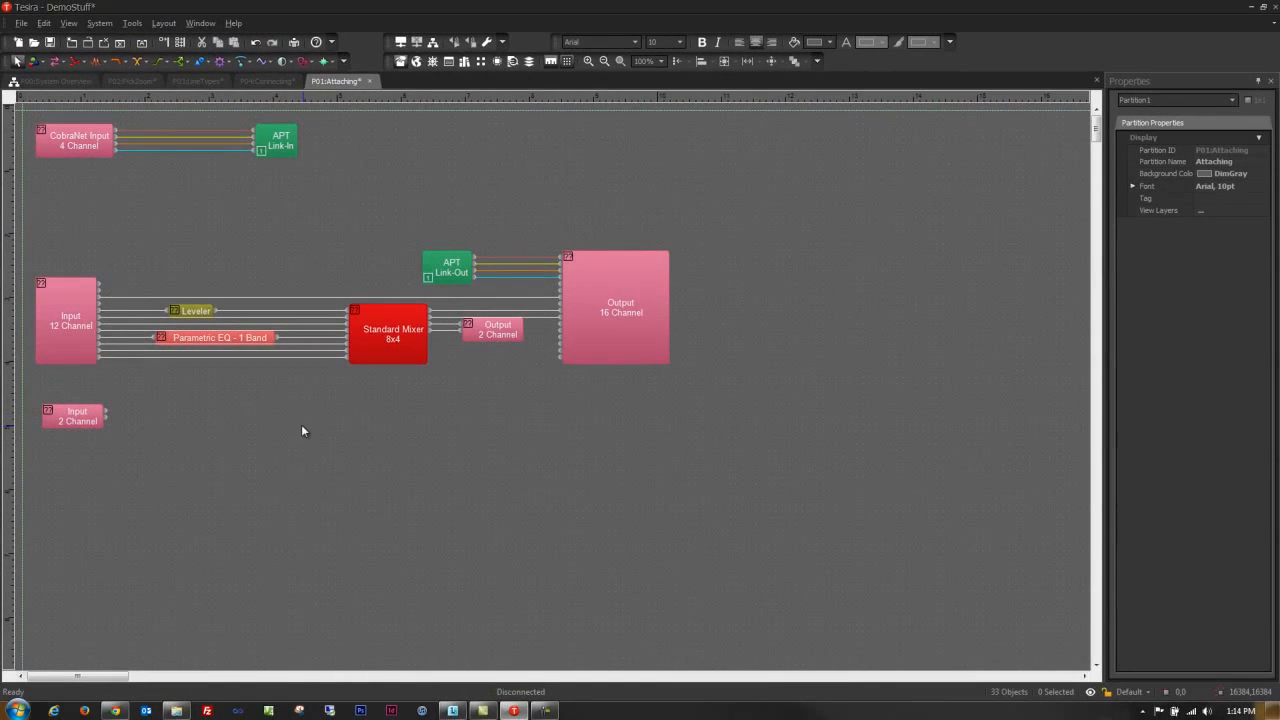
Step: Select the Parametric EQ - 1 Band block to list its location and size properties
{"action": "left_click", "coordinate": [219, 337]}
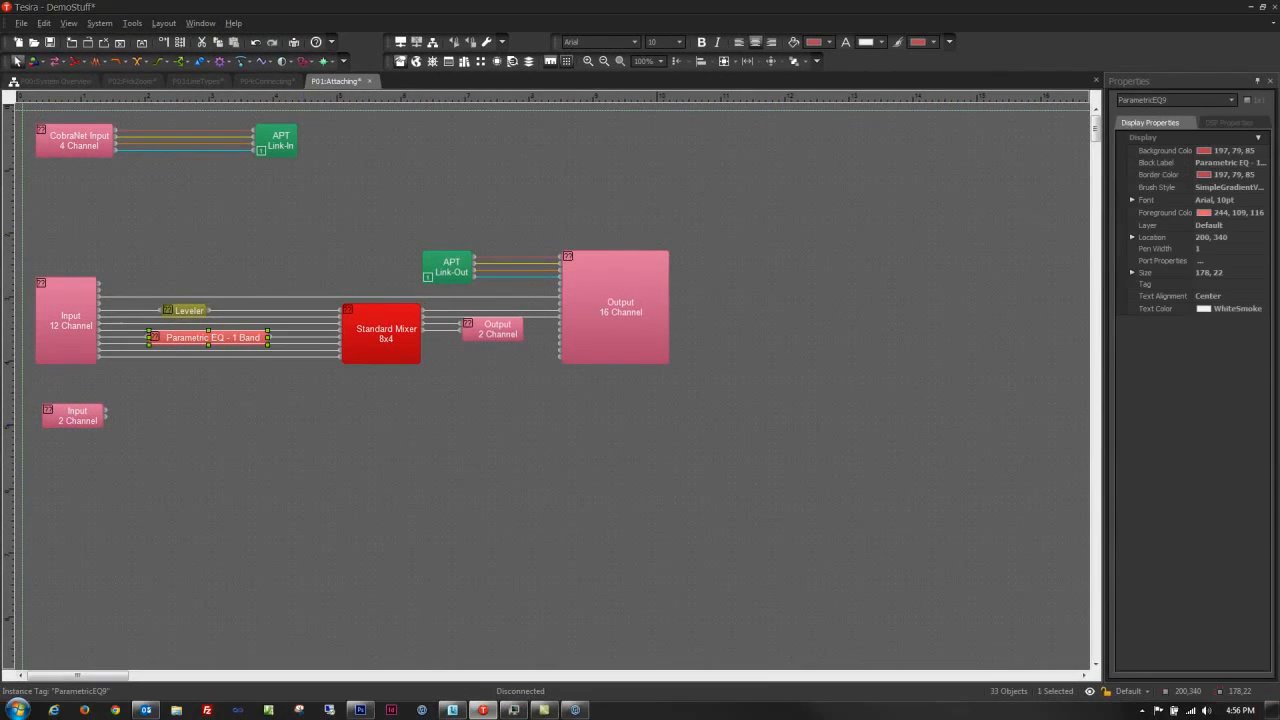